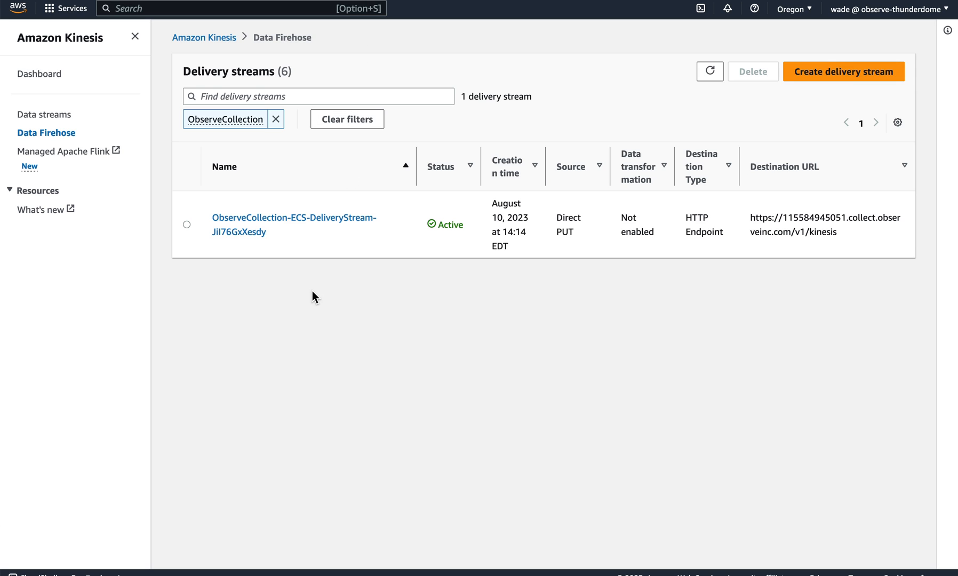
{"action": "mouse_move", "coordinate": [775, 259]}
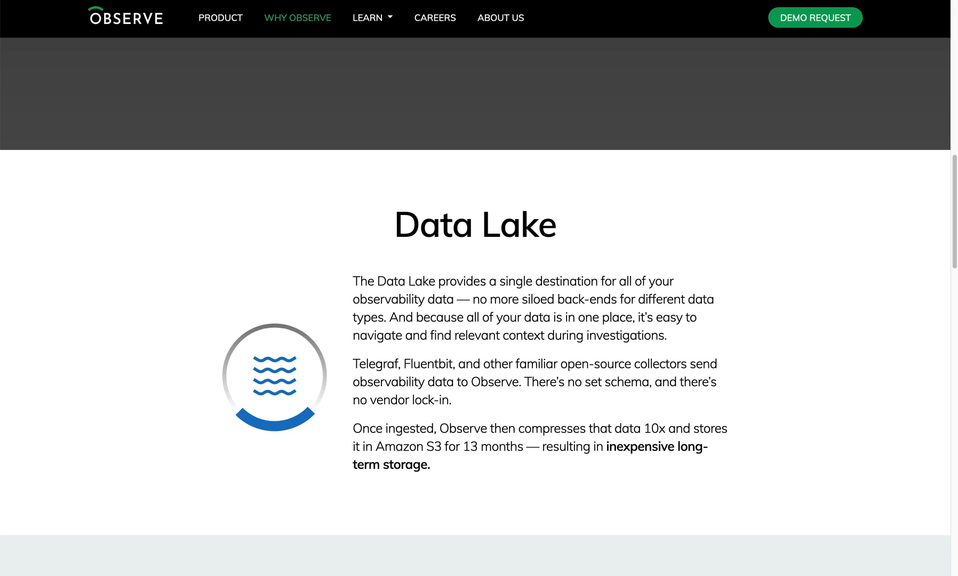
Scroll the Why Observe page down to the Data Lake single-destination storage section.
{"action": "scroll", "scroll_direction": "down", "scroll_amount": 3}
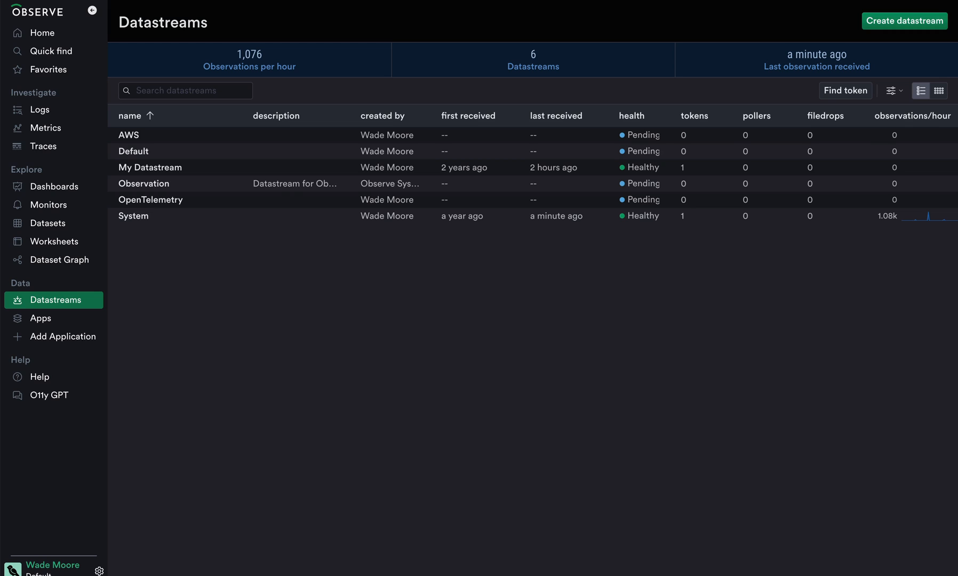
{"action": "mouse_move", "coordinate": [270, 324]}
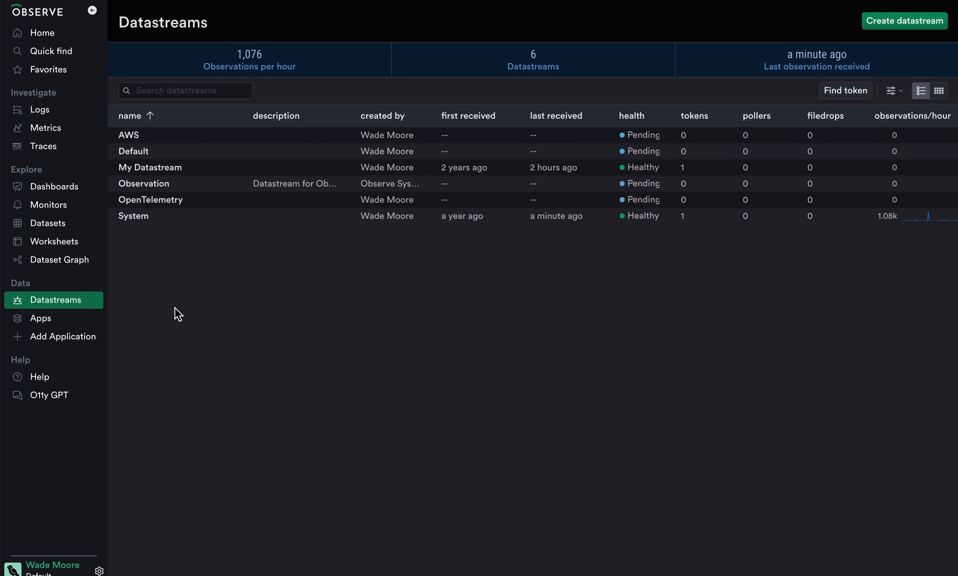
{"action": "mouse_move", "coordinate": [184, 285]}
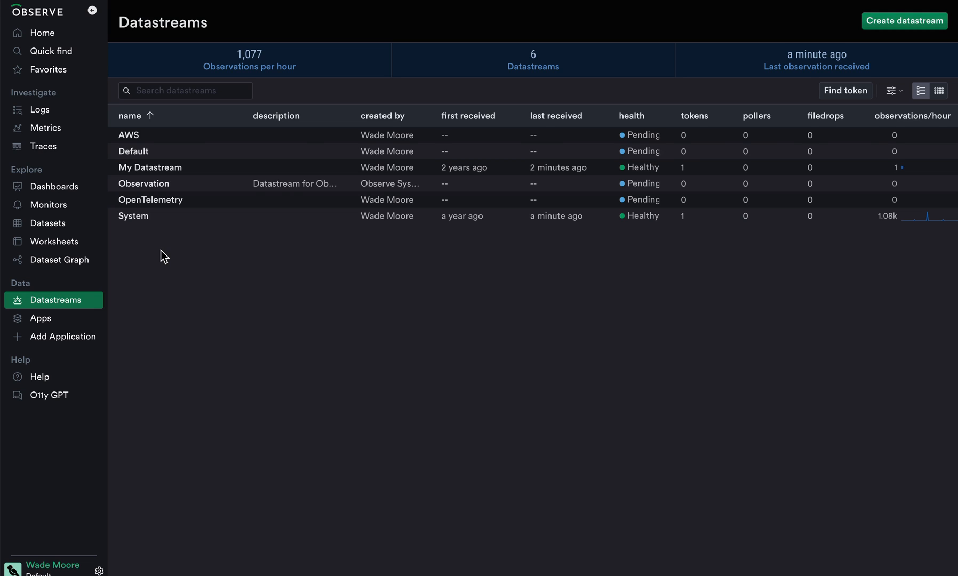
{"action": "mouse_move", "coordinate": [207, 175]}
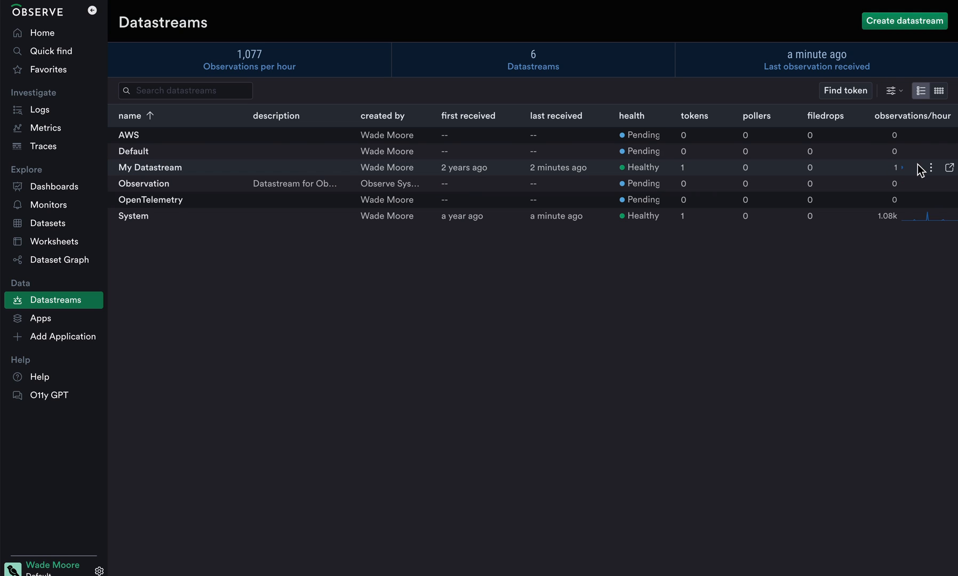
{"action": "mouse_move", "coordinate": [951, 167]}
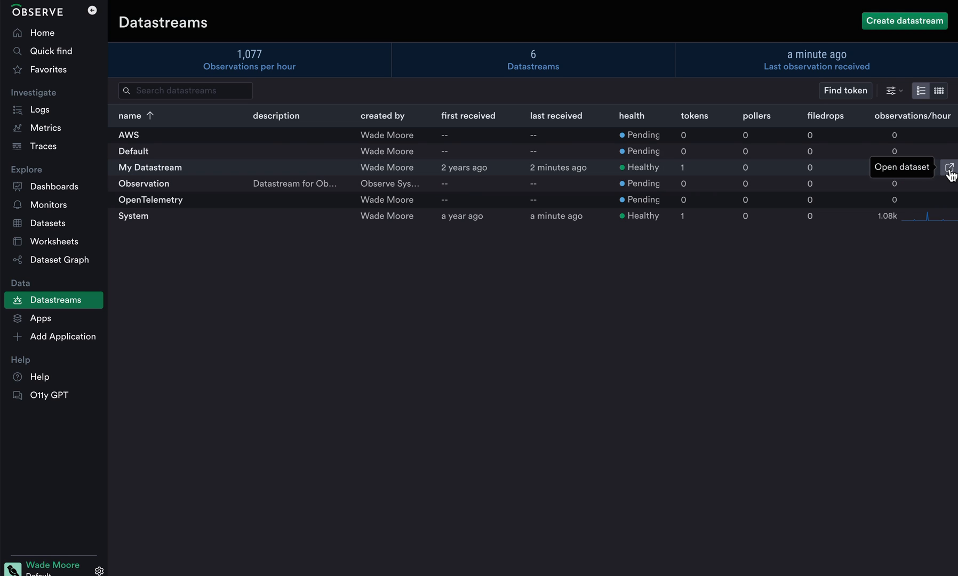
Open the dataset behind the My Datastream row from the Datastreams page.
{"action": "left_click", "coordinate": [950, 166]}
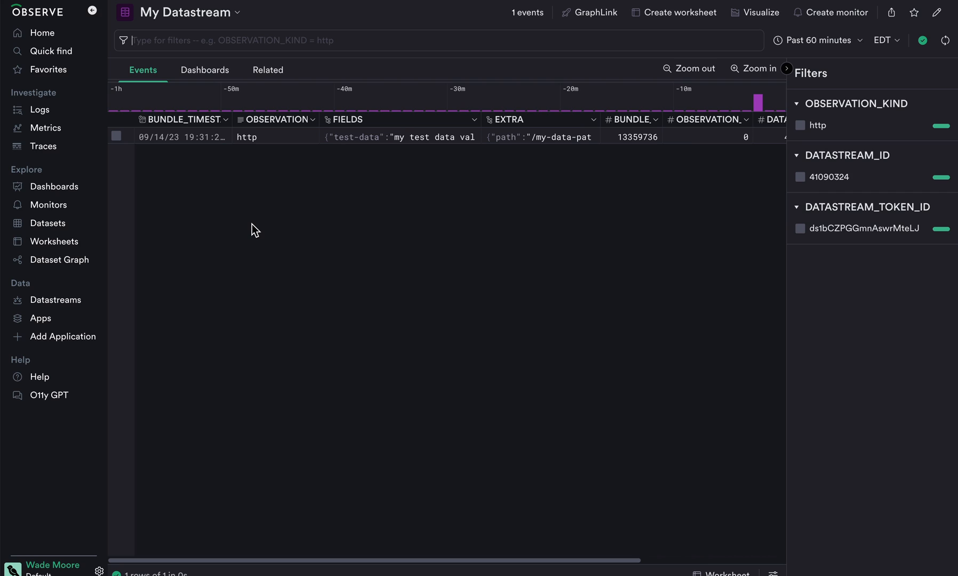
Inspect the http event's FIELDS object and bring up actions on the test-data key.
{"action": "left_click", "coordinate": [244, 41]}
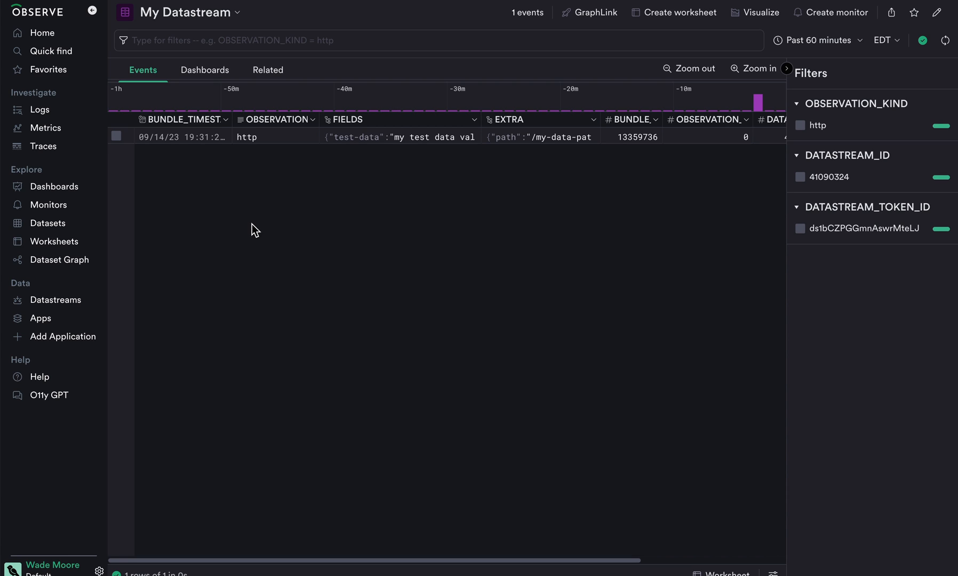
{"action": "mouse_move", "coordinate": [255, 300]}
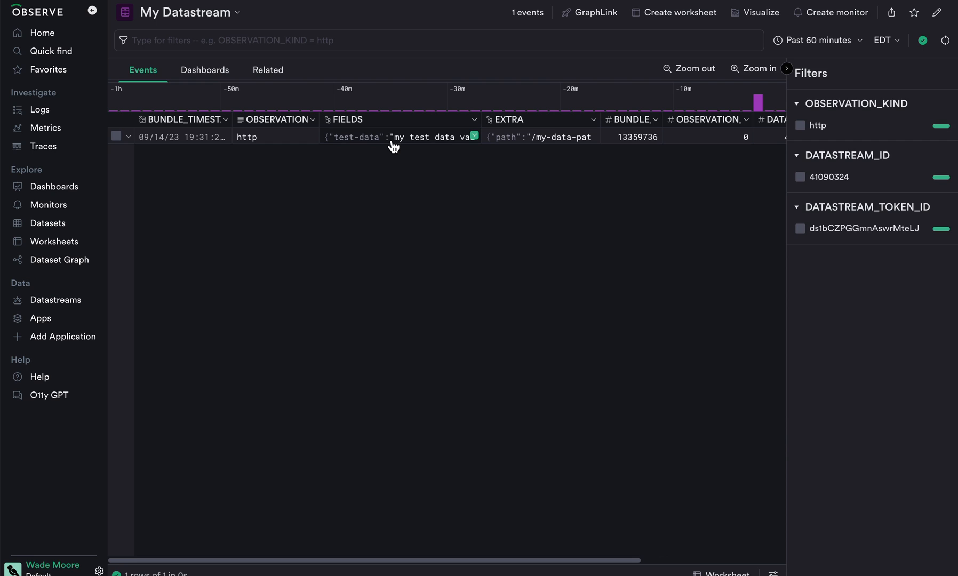
{"action": "left_click", "coordinate": [399, 137]}
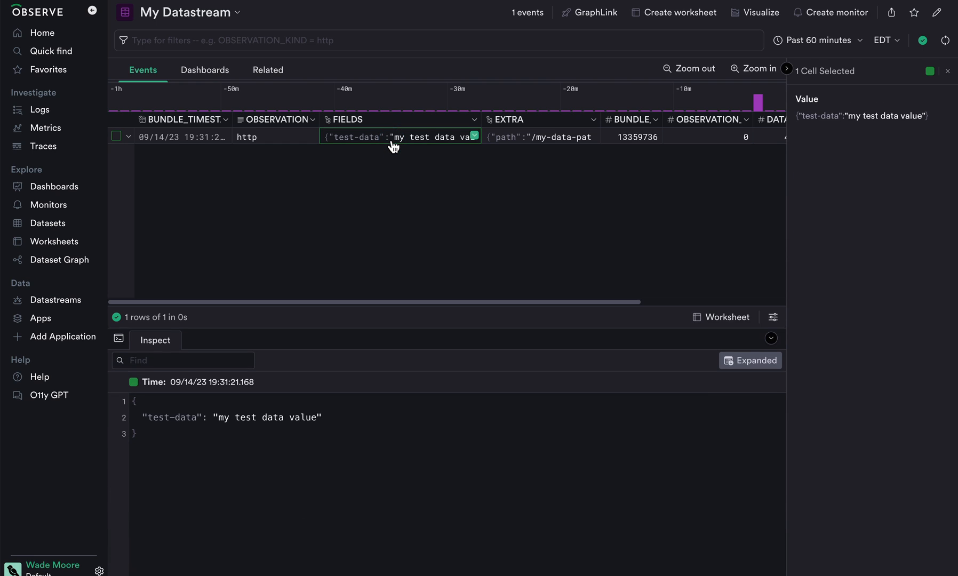
{"action": "double_click", "coordinate": [174, 417]}
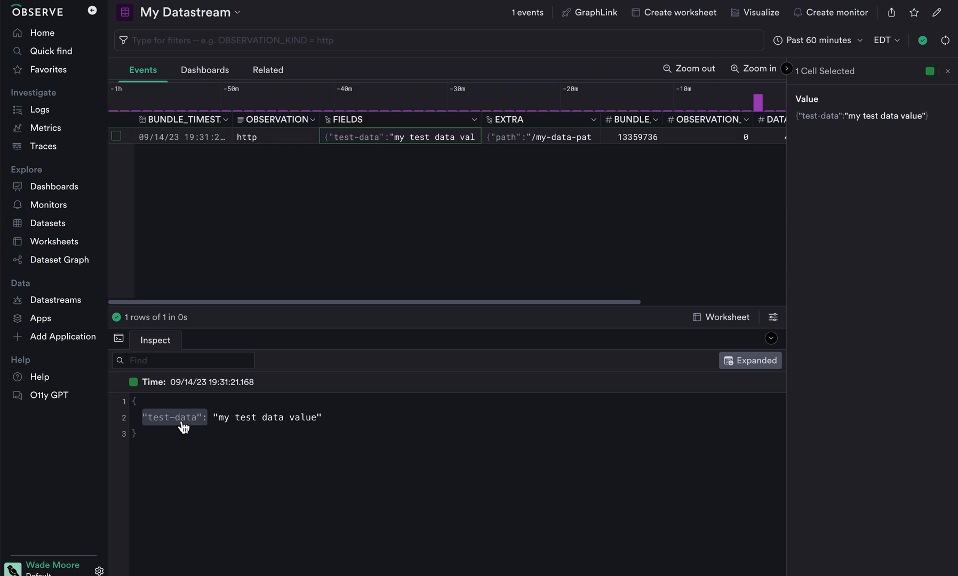
{"action": "right_click", "coordinate": [176, 417]}
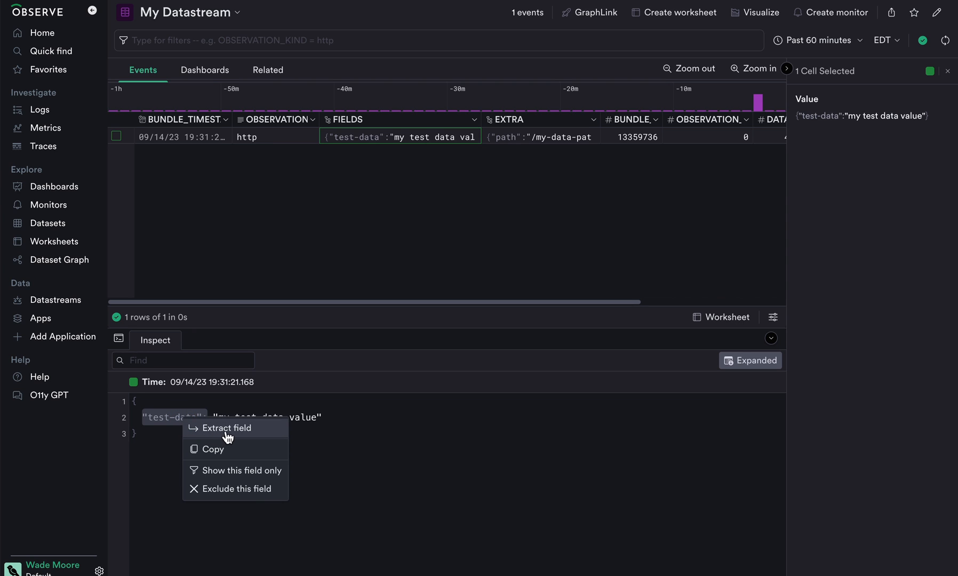
Extract test-data into its own column and keep only events with EXTRA path /my-data-path.
{"action": "left_click", "coordinate": [227, 428]}
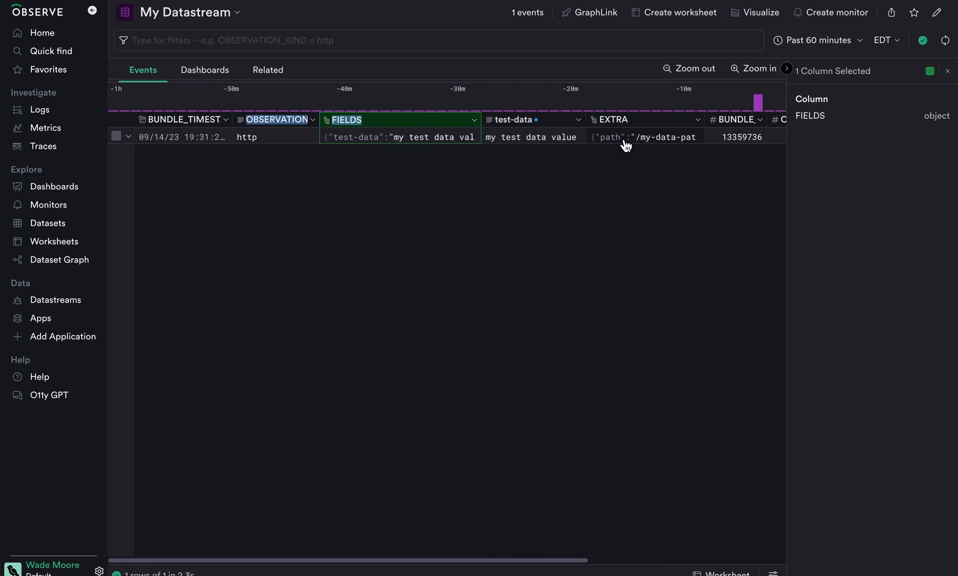
{"action": "left_click", "coordinate": [641, 136]}
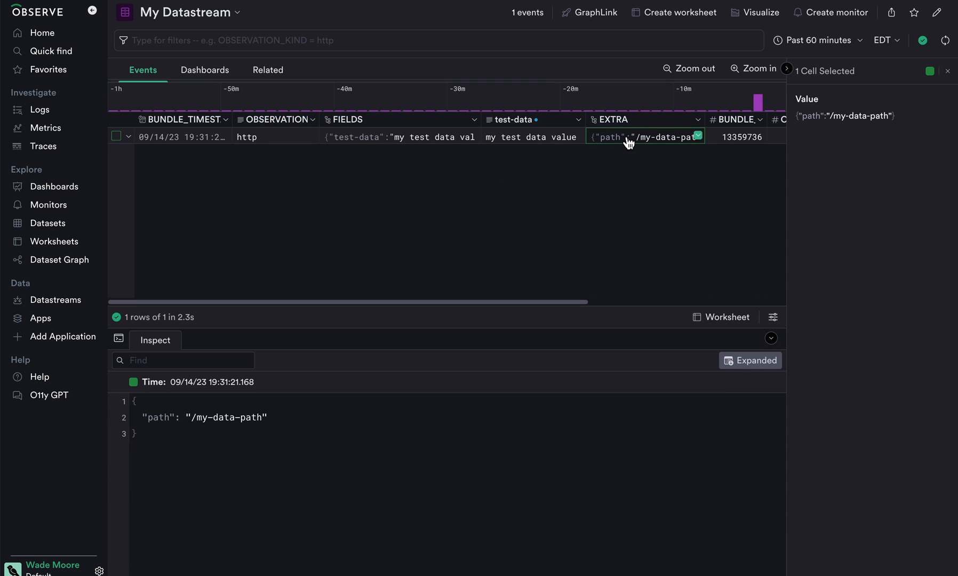
{"action": "right_click", "coordinate": [227, 417]}
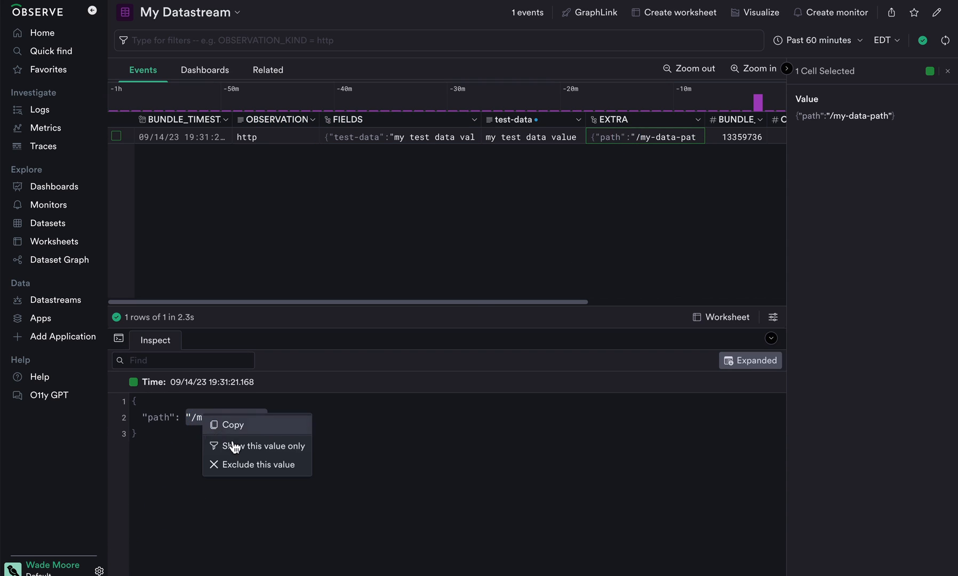
{"action": "left_click", "coordinate": [264, 445]}
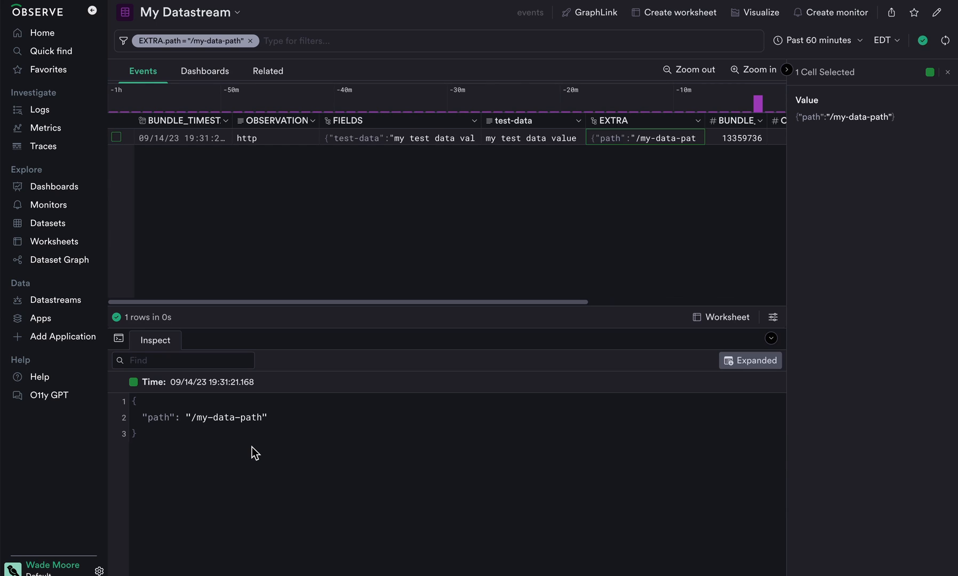
{"action": "mouse_move", "coordinate": [441, 213]}
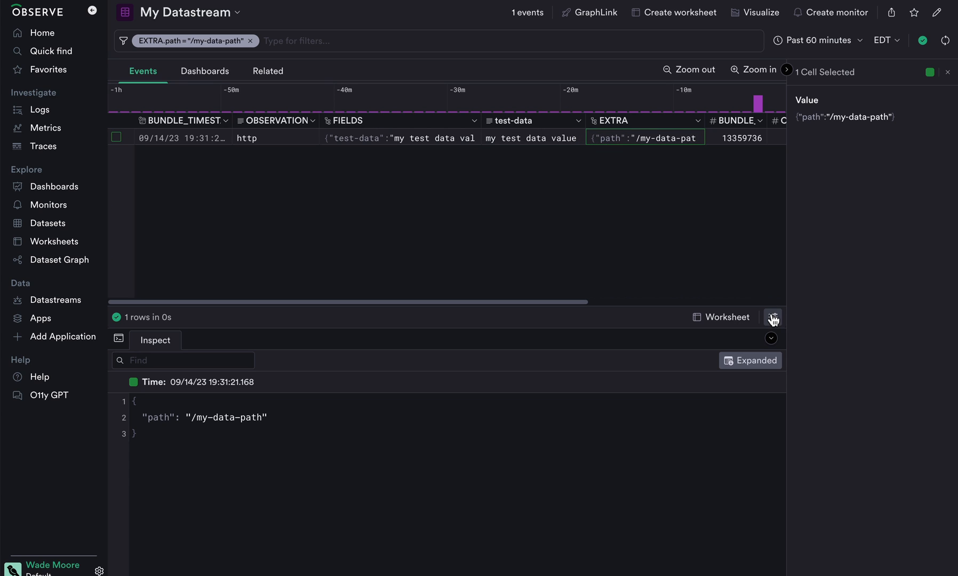
{"action": "mouse_move", "coordinate": [772, 317]}
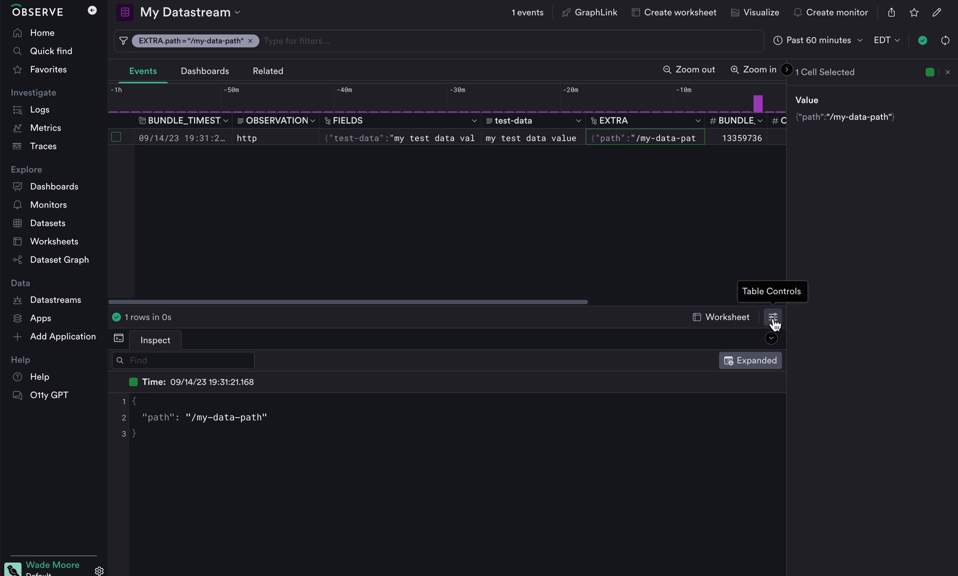
In Table Controls hide OBSERVATION_KIND, switch to Flexible row sizing and check the results limit.
{"action": "left_click", "coordinate": [771, 316]}
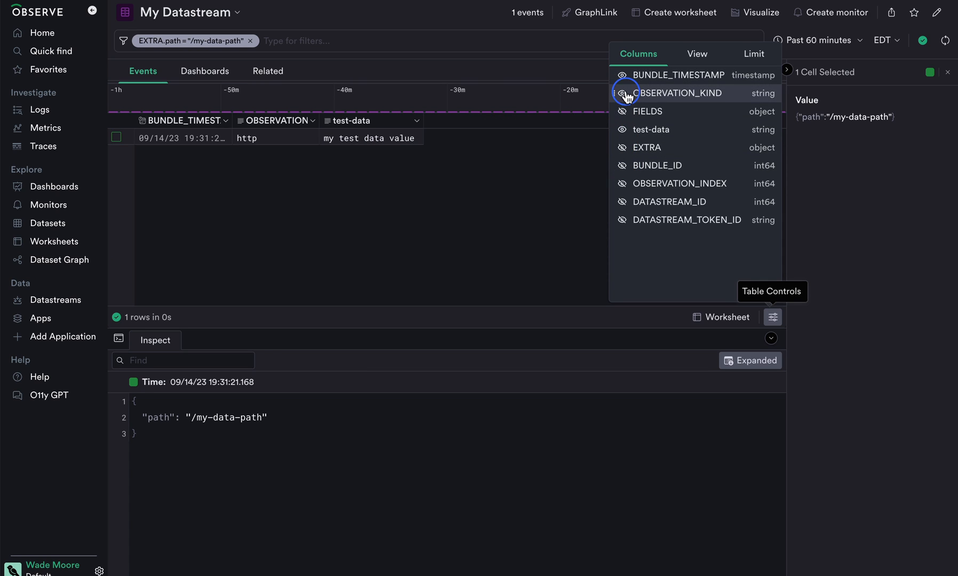
{"action": "left_click", "coordinate": [620, 92]}
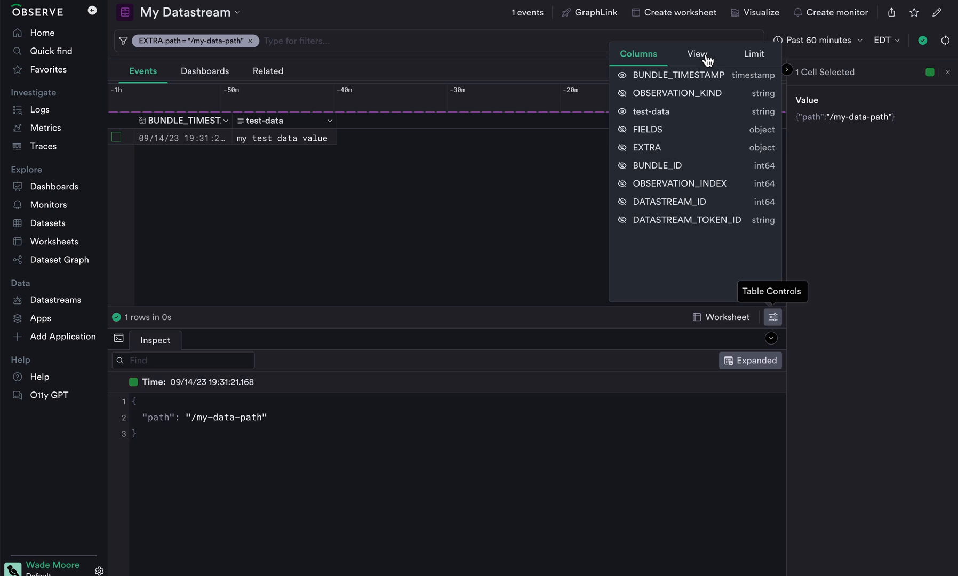
{"action": "left_click", "coordinate": [695, 53]}
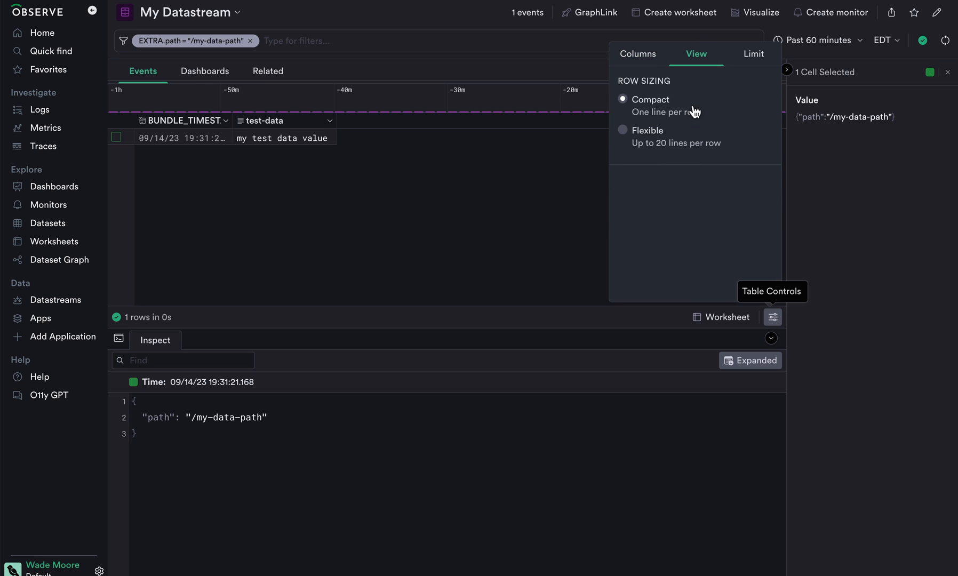
{"action": "left_click", "coordinate": [623, 129]}
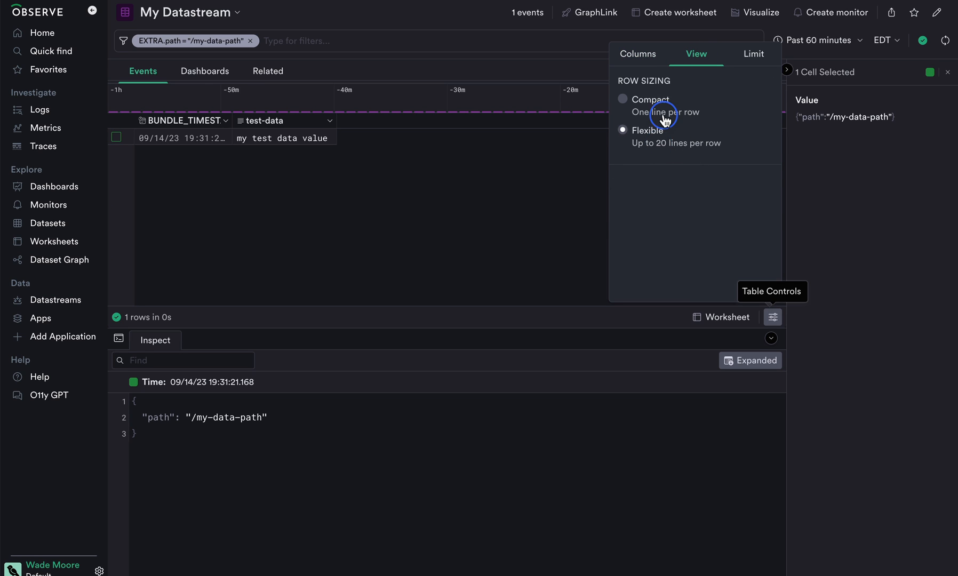
{"action": "left_click", "coordinate": [753, 53]}
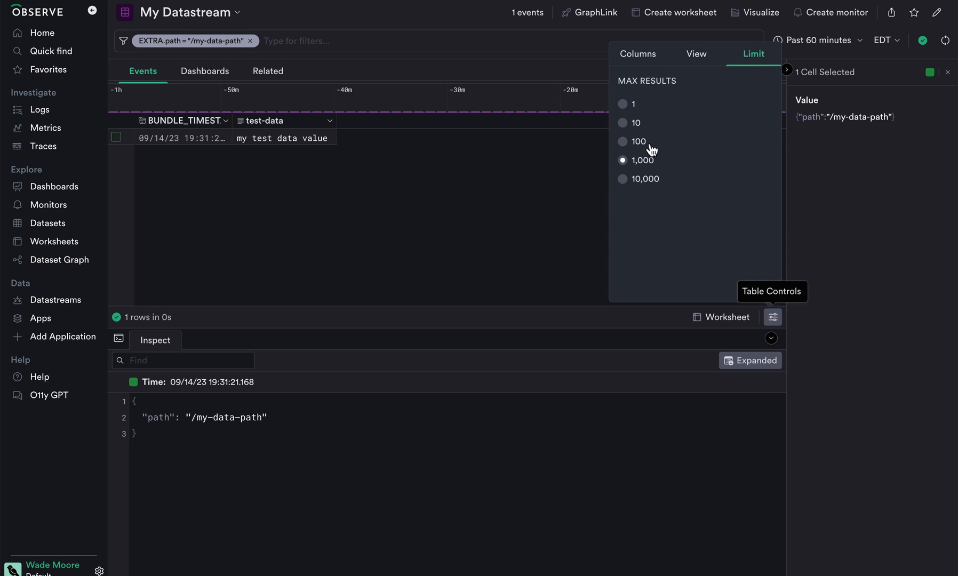
{"action": "mouse_move", "coordinate": [647, 182]}
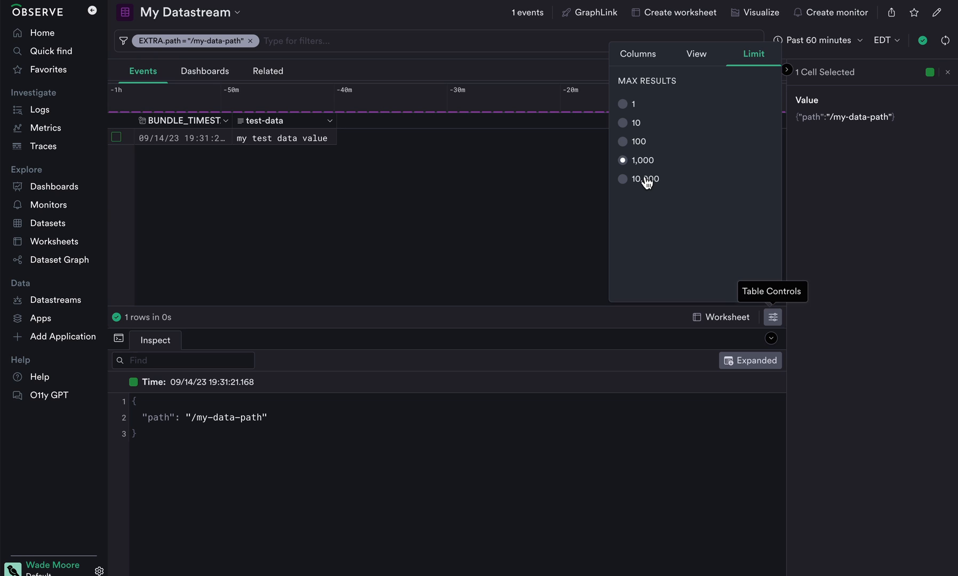
{"action": "mouse_move", "coordinate": [638, 56]}
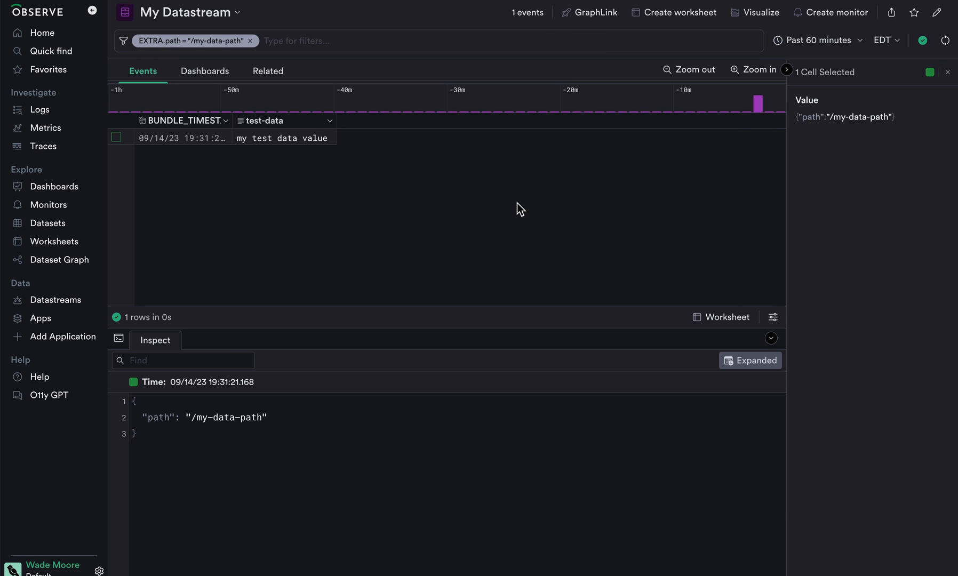
{"action": "mouse_move", "coordinate": [334, 119]}
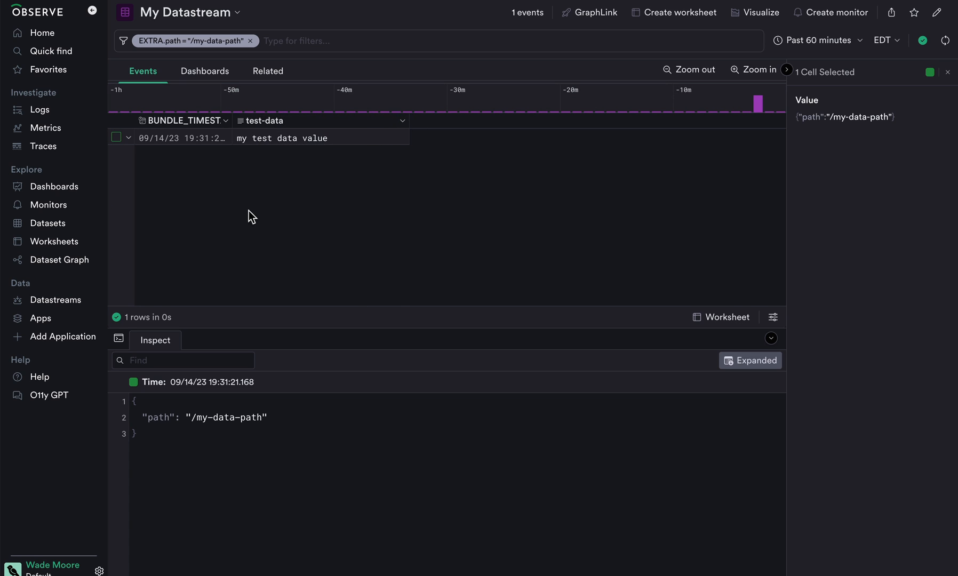
{"action": "mouse_move", "coordinate": [201, 169]}
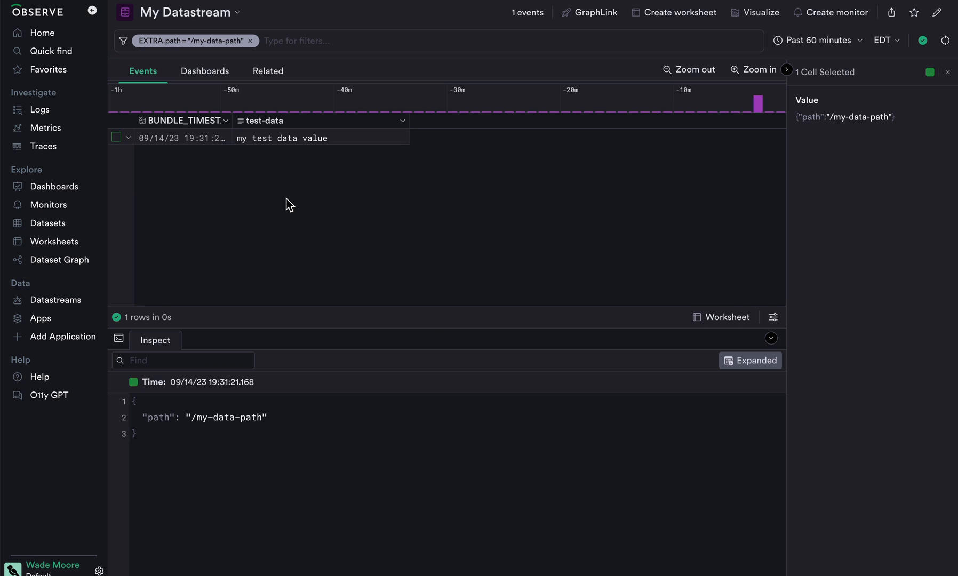
{"action": "mouse_move", "coordinate": [679, 11]}
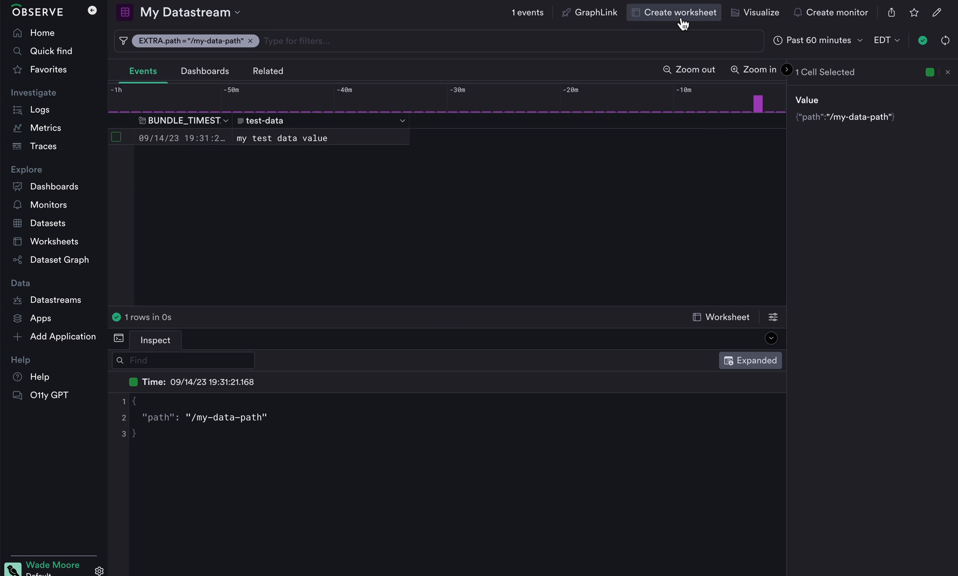
{"action": "mouse_move", "coordinate": [678, 12]}
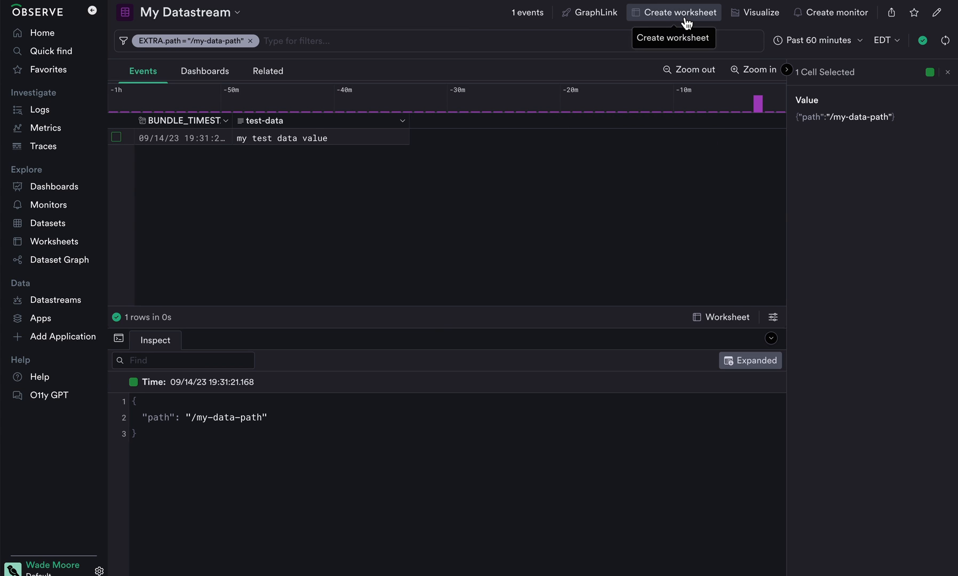
Create a new untitled worksheet from the filtered datastream events.
{"action": "left_click", "coordinate": [673, 12]}
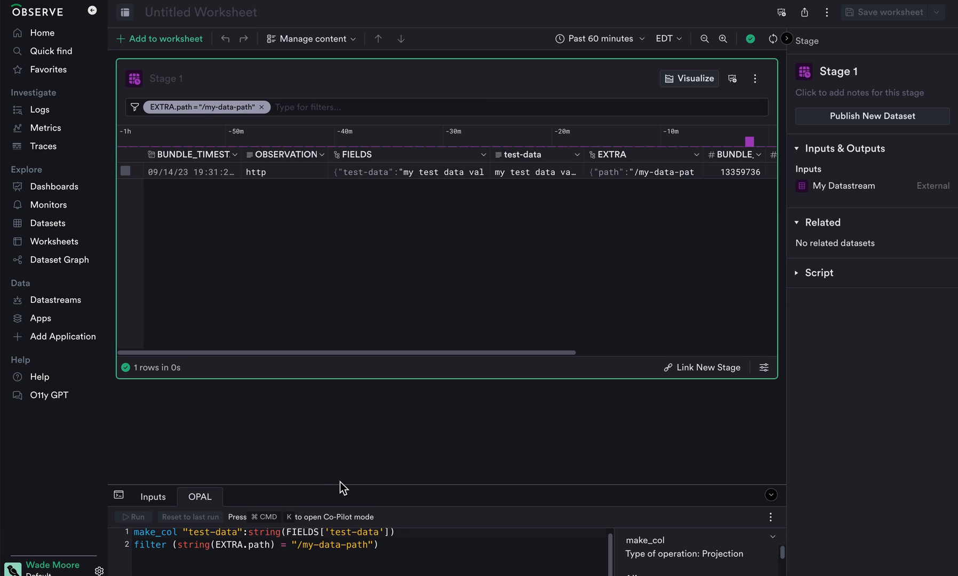
{"action": "mouse_move", "coordinate": [473, 221]}
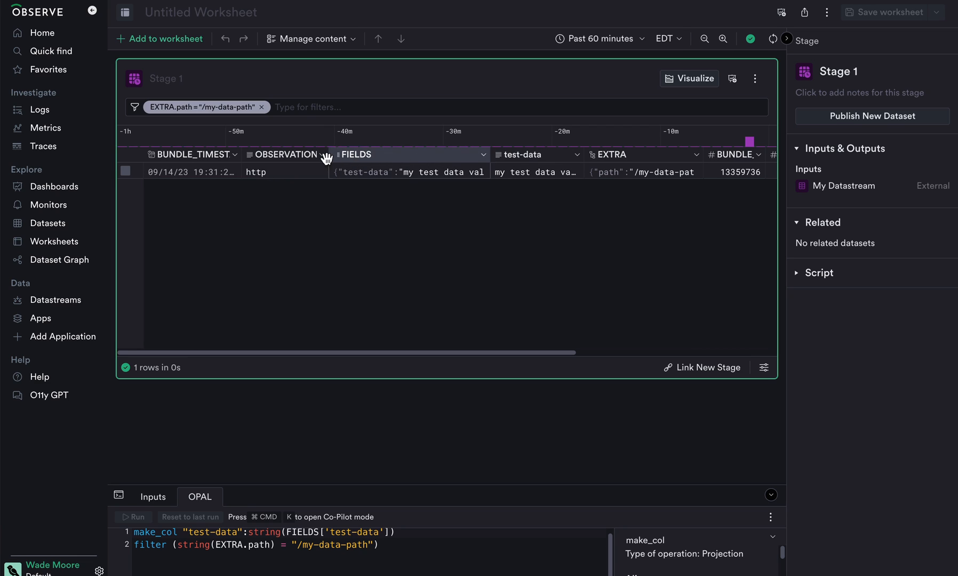
Delete the seven unwanted columns, leaving BUNDLE_TIMESTAMP and test-data.
{"action": "left_click", "coordinate": [283, 154]}
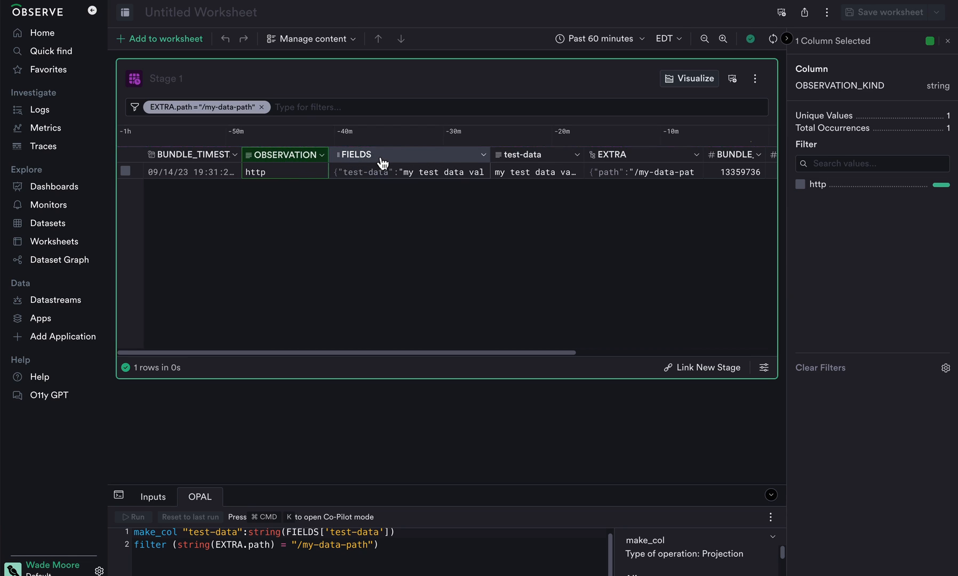
{"action": "left_click", "coordinate": [611, 154]}
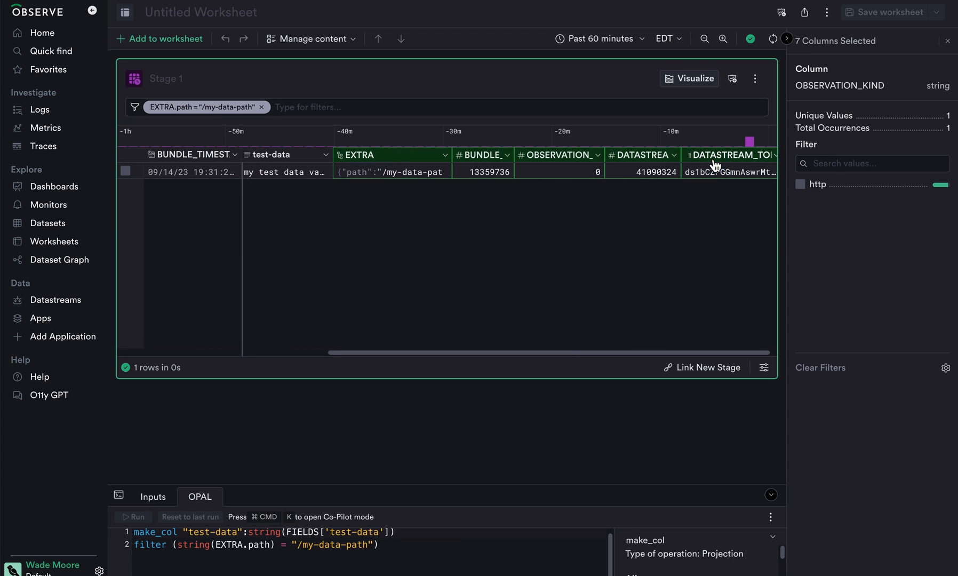
{"action": "left_click", "coordinate": [714, 162]}
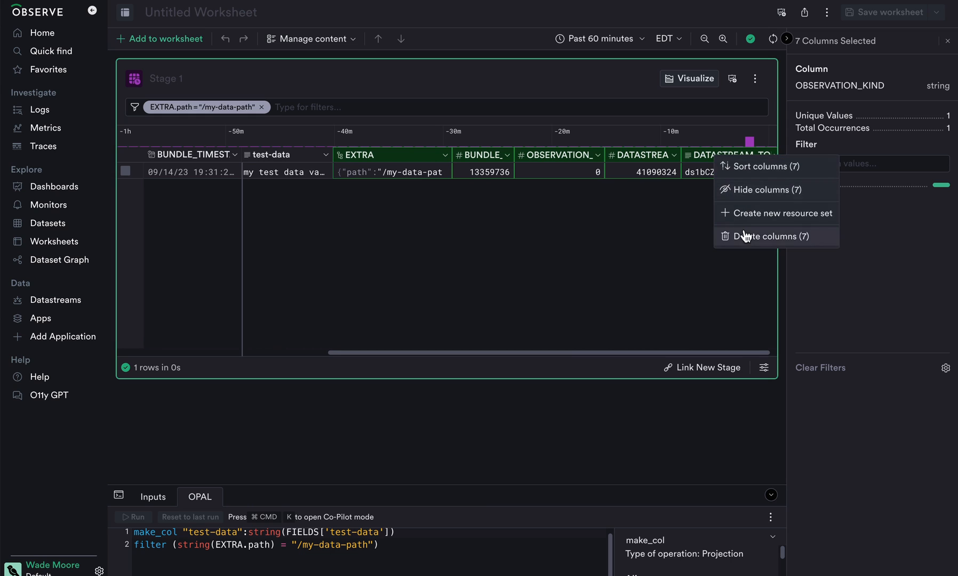
{"action": "left_click", "coordinate": [762, 237]}
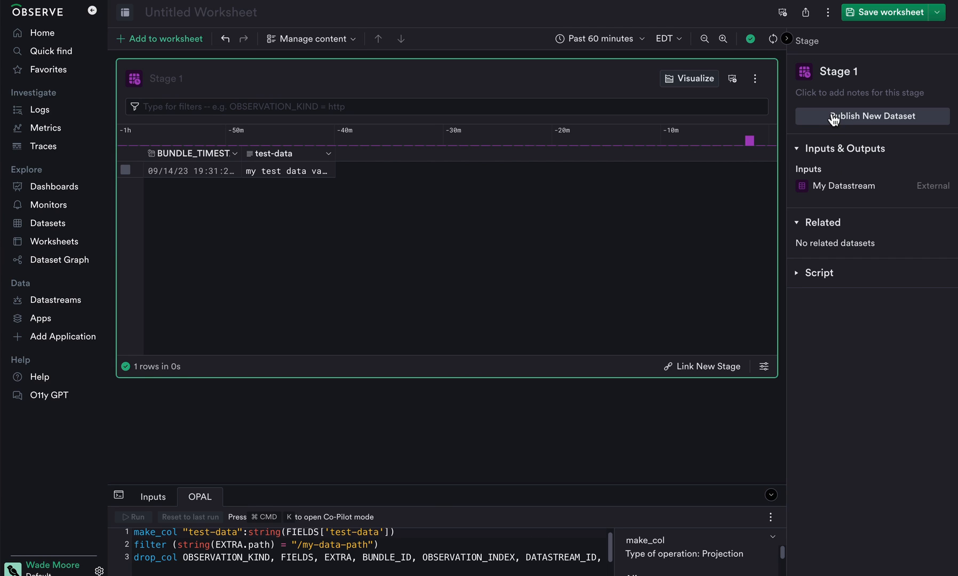
Publish the worksheet as My New Dataset and open it from its details.
{"action": "left_click", "coordinate": [872, 117]}
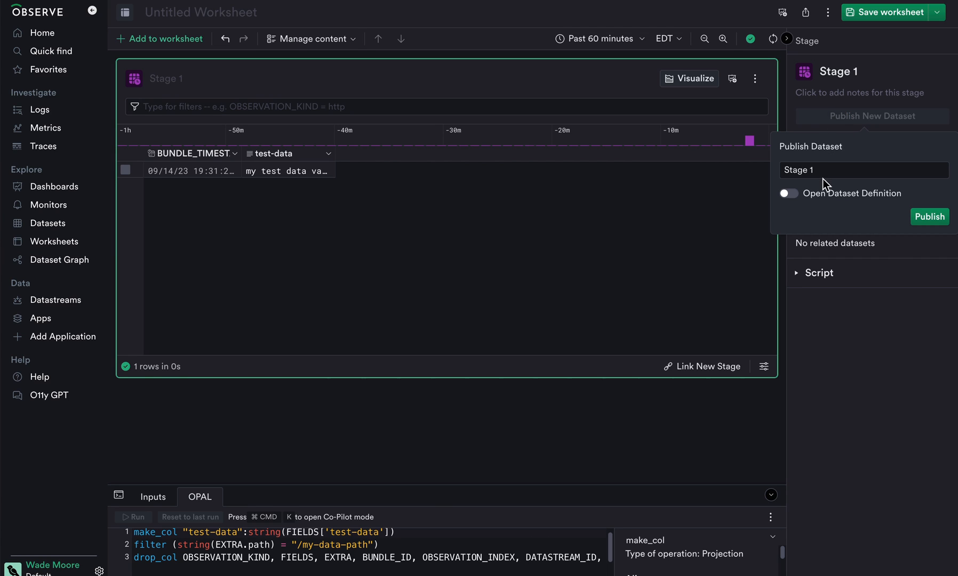
{"action": "type", "text": "M"}
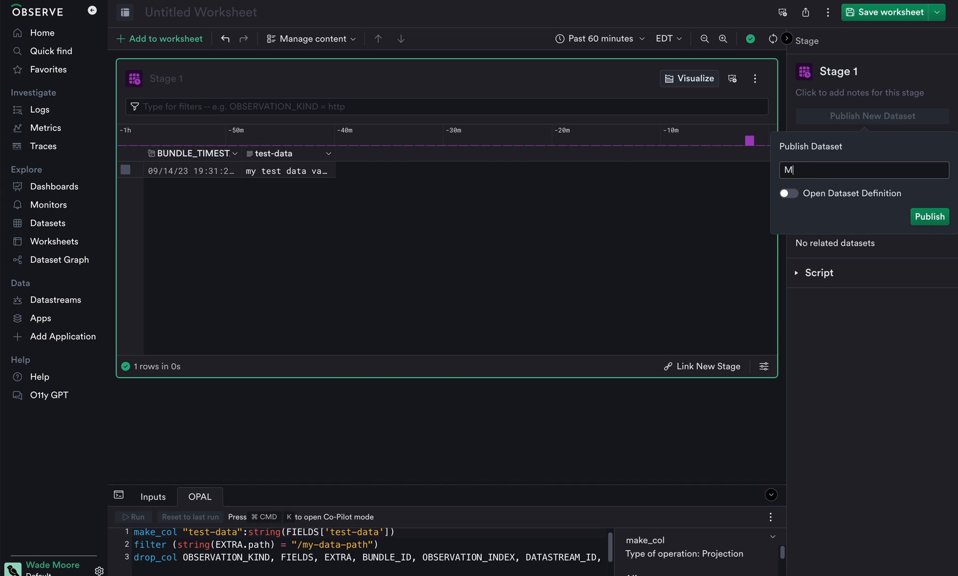
{"action": "left_click", "coordinate": [929, 216]}
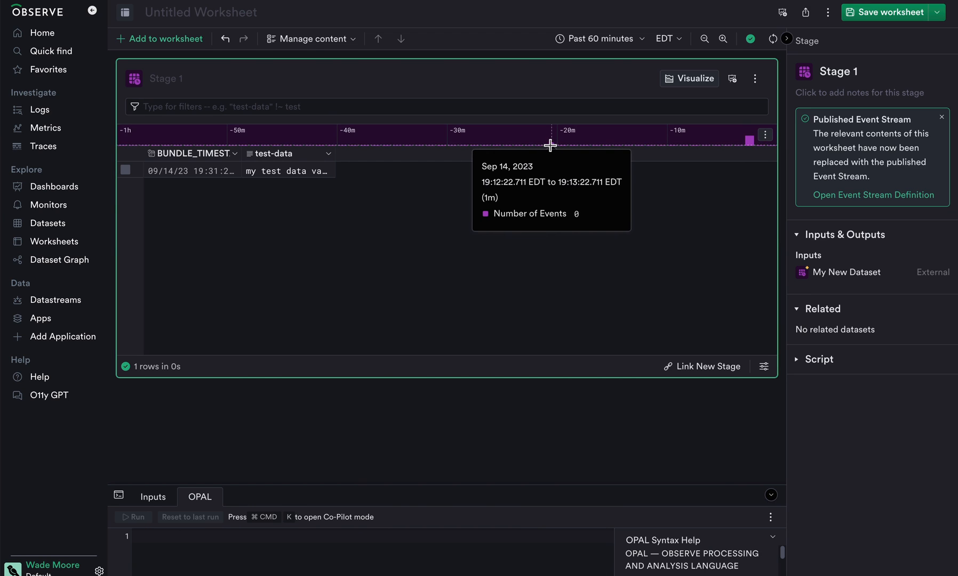
{"action": "left_click", "coordinate": [846, 272]}
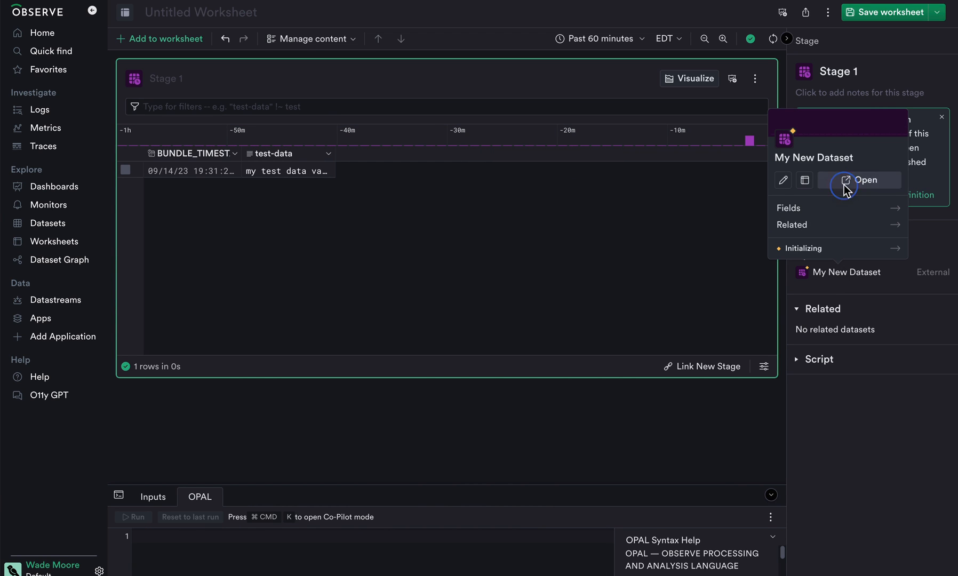
{"action": "left_click", "coordinate": [860, 179]}
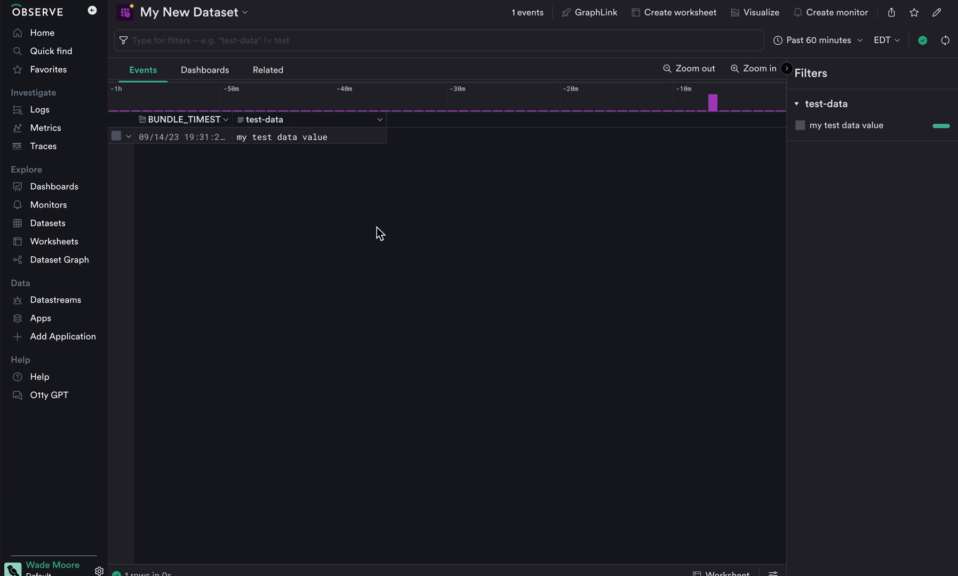
{"action": "mouse_move", "coordinate": [295, 238]}
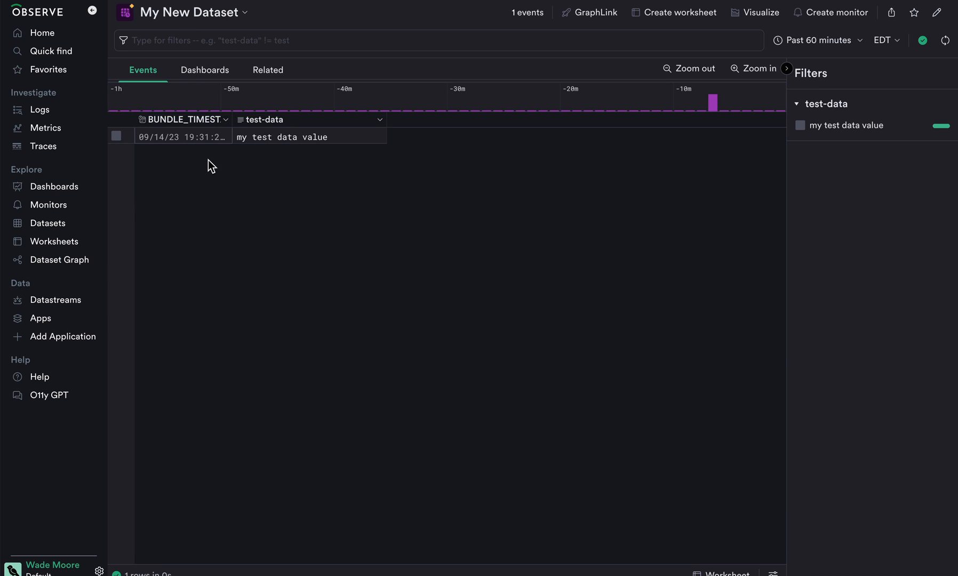
{"action": "mouse_move", "coordinate": [214, 220]}
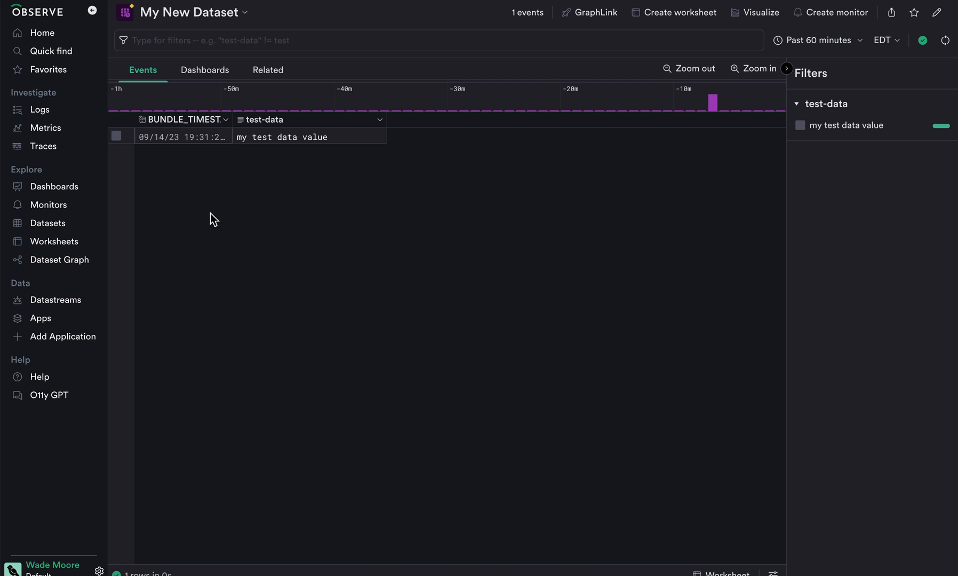
{"action": "mouse_move", "coordinate": [271, 79]}
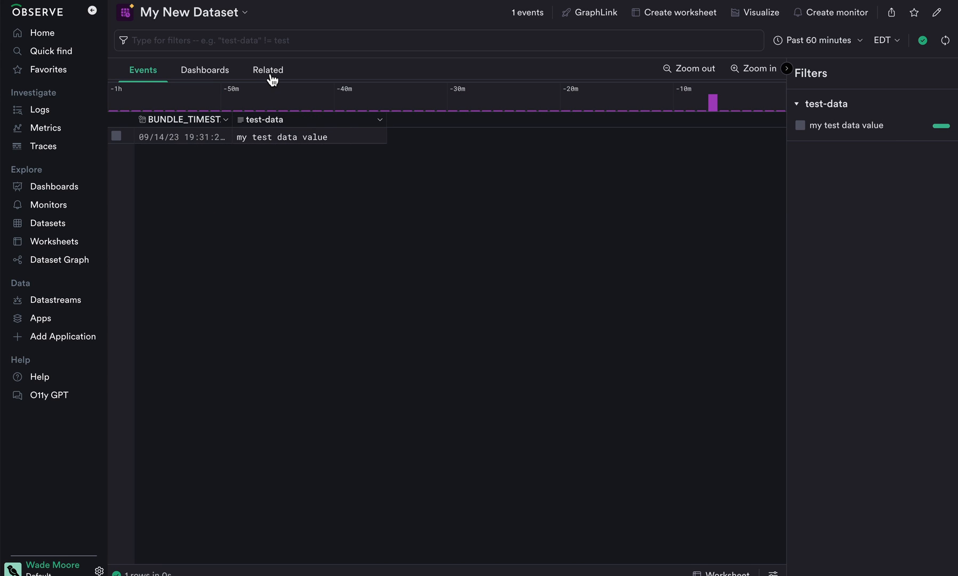
Show My New Dataset's Related lineage graph tracing back to My Datastream.
{"action": "left_click", "coordinate": [266, 69]}
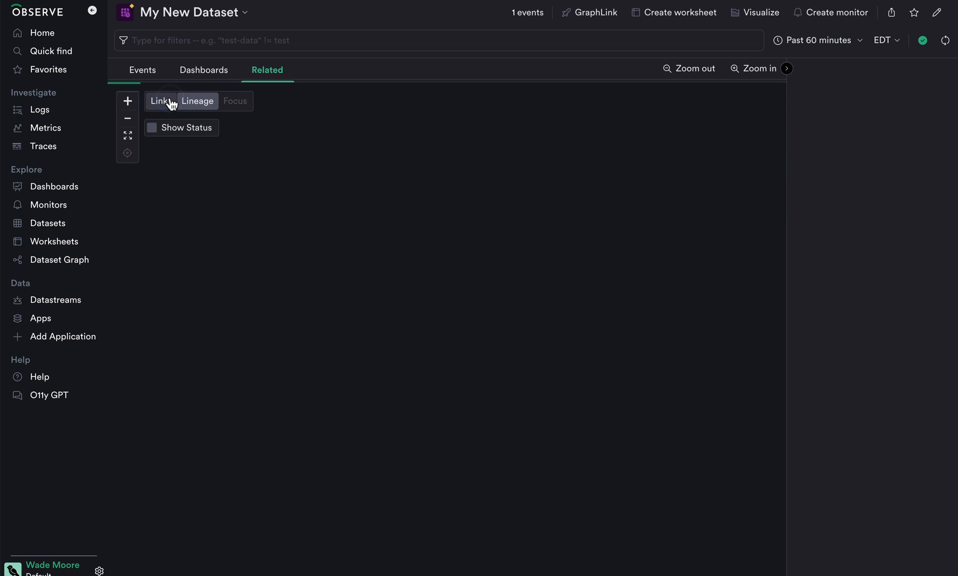
{"action": "left_click", "coordinate": [166, 92]}
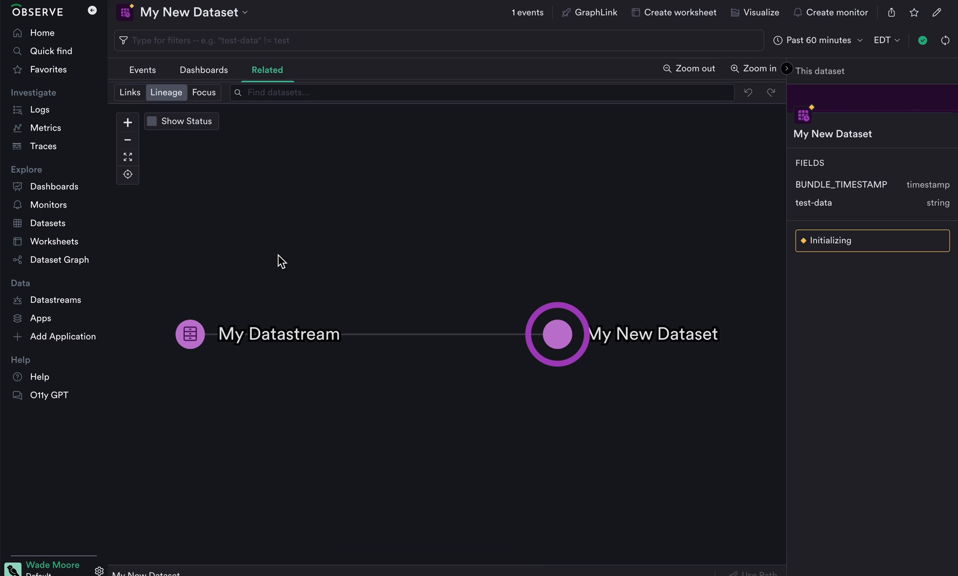
{"action": "mouse_move", "coordinate": [253, 350]}
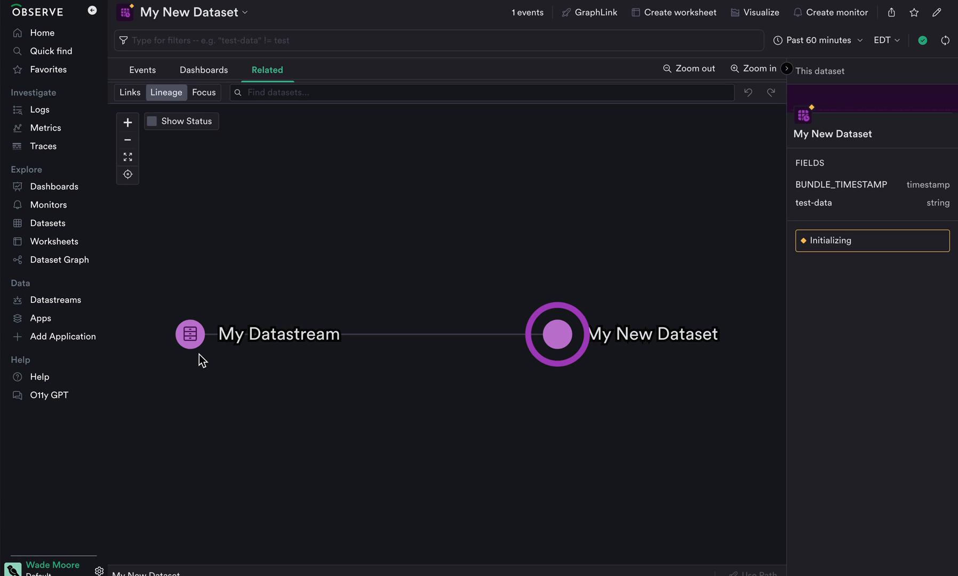
{"action": "mouse_move", "coordinate": [587, 366]}
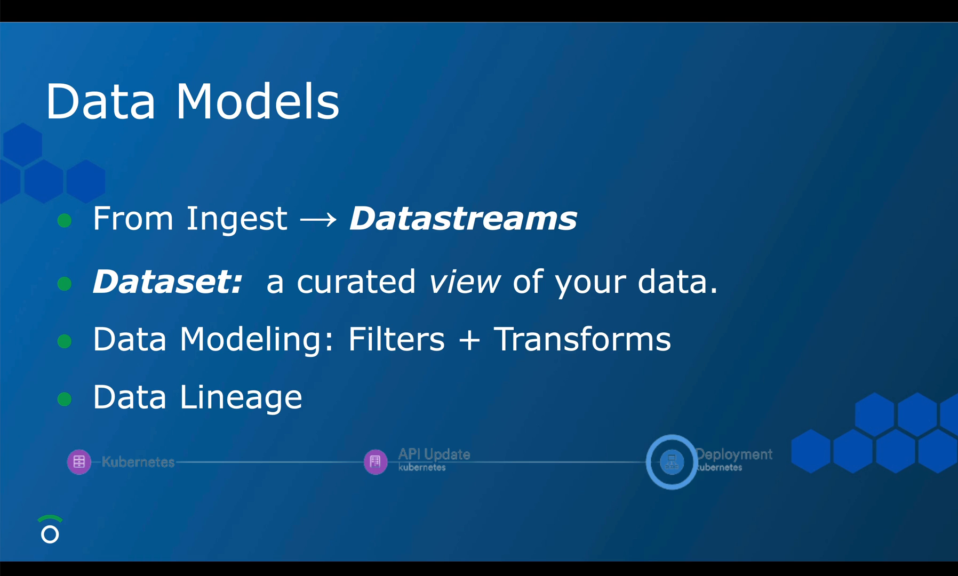
Advance the deck to the Data Models slide on datastreams, datasets and lineage.
{"action": "key", "text": "Right"}
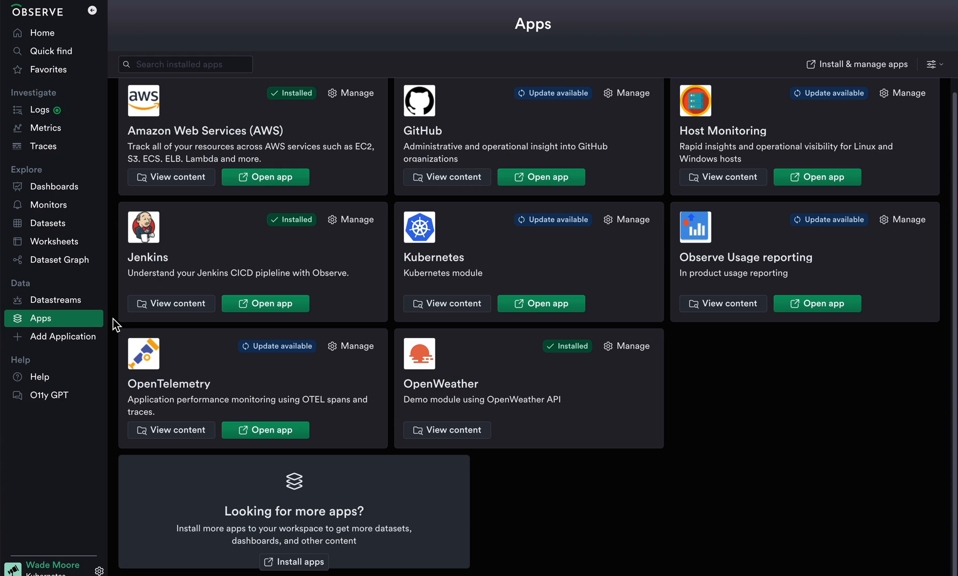
{"action": "mouse_move", "coordinate": [334, 539]}
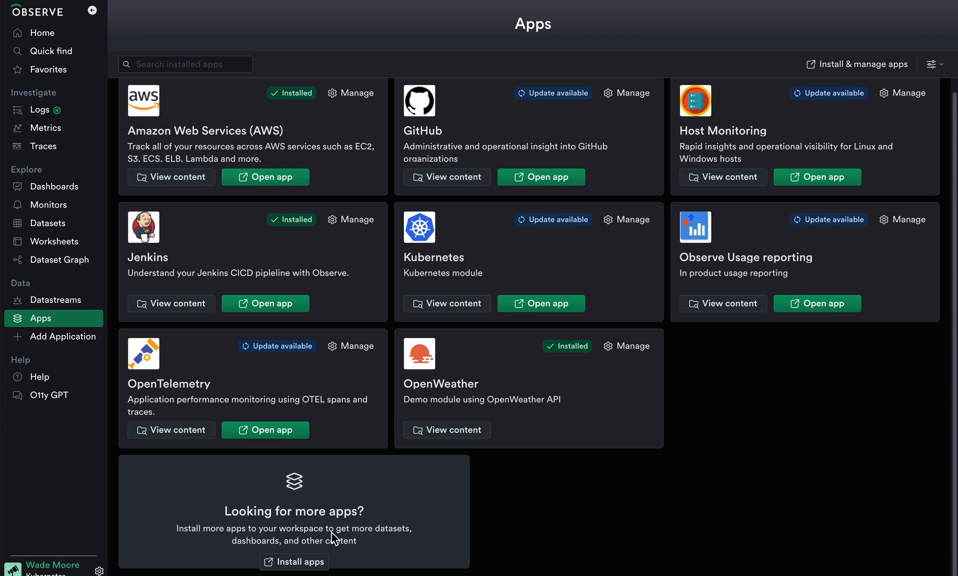
{"action": "mouse_move", "coordinate": [347, 371]}
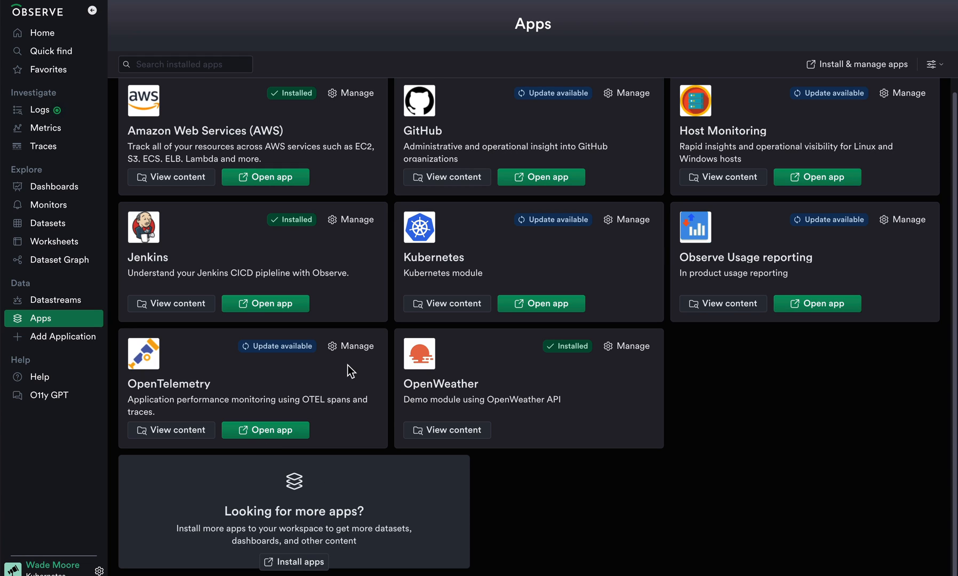
{"action": "mouse_move", "coordinate": [176, 176]}
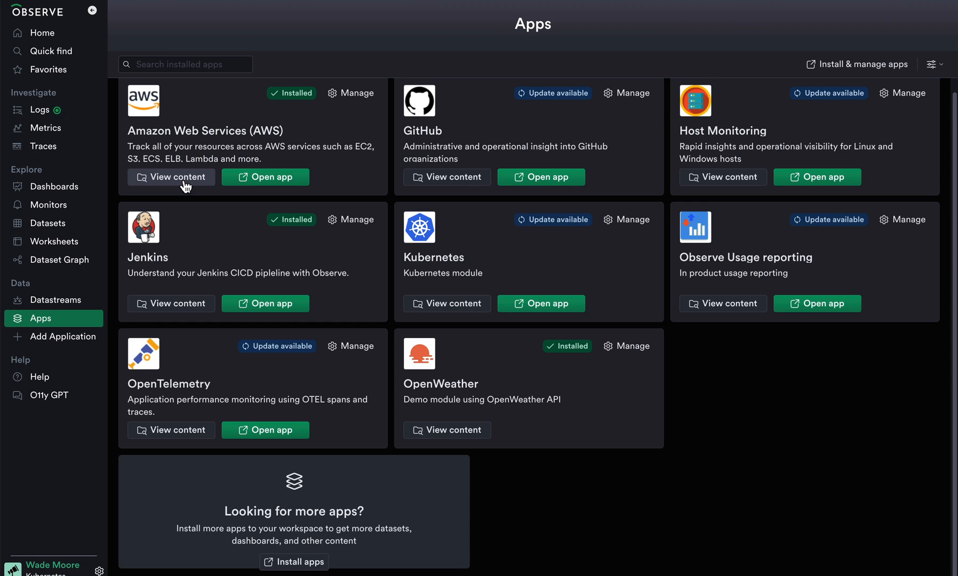
List the AWS app's datasets, then go to the Monitors Templates page.
{"action": "left_click", "coordinate": [171, 176]}
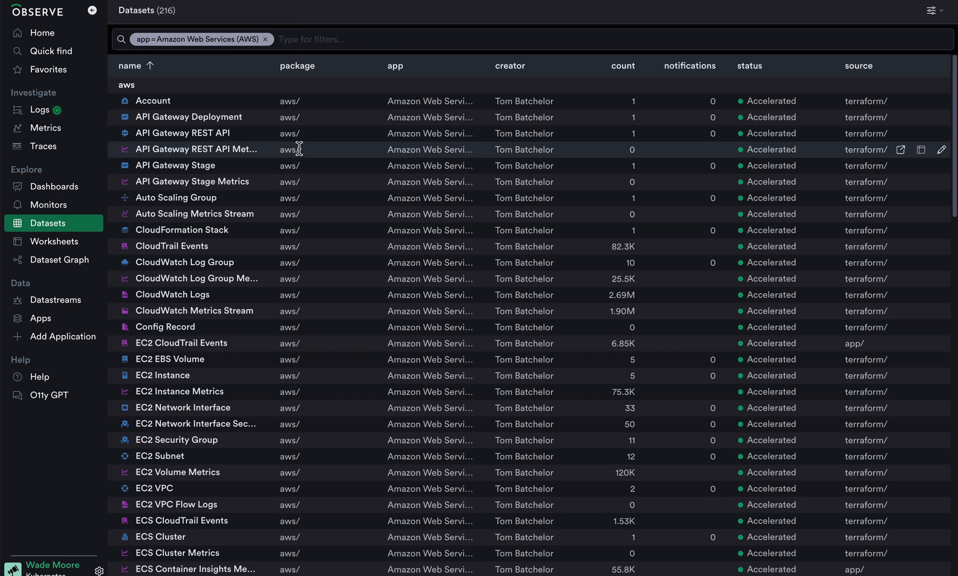
{"action": "mouse_move", "coordinate": [278, 221]}
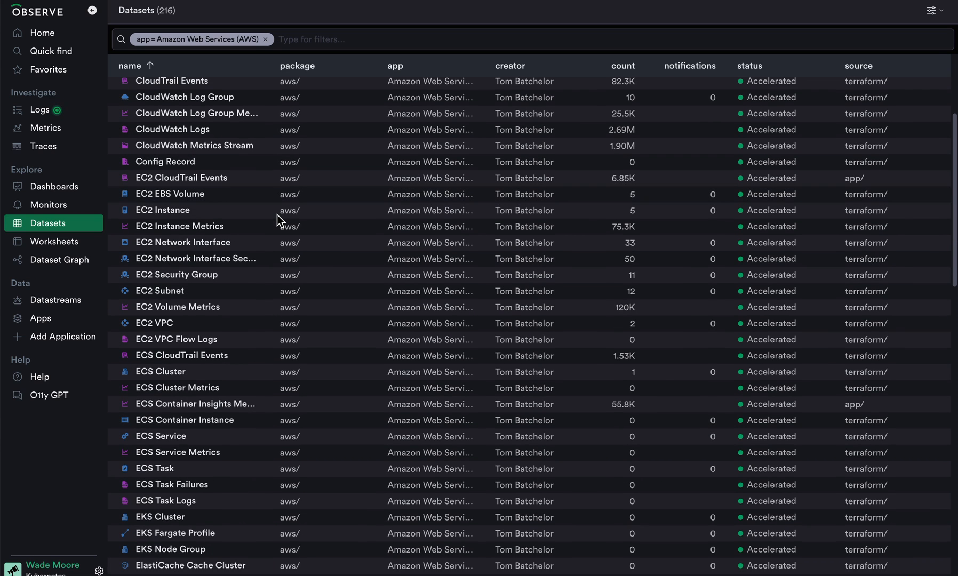
{"action": "mouse_move", "coordinate": [179, 226]}
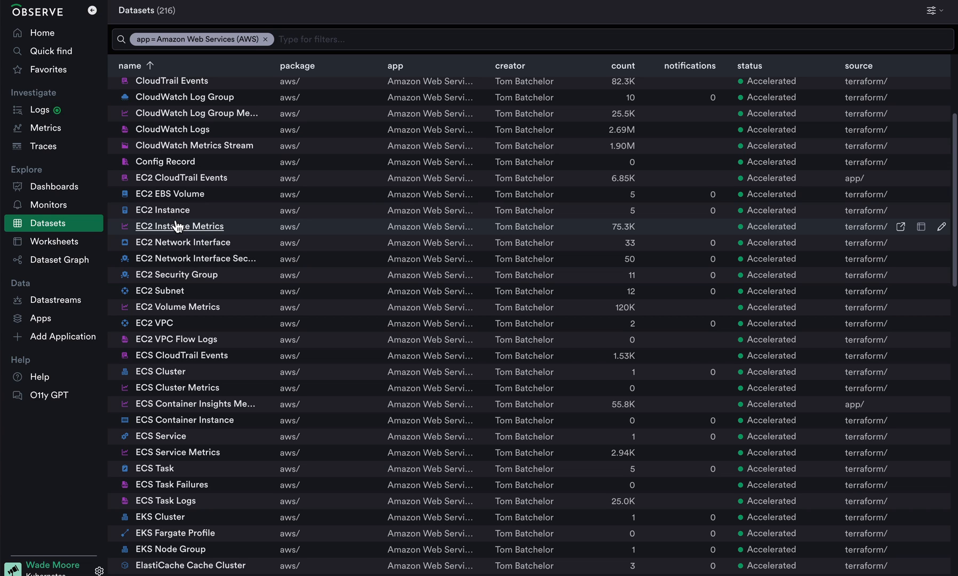
{"action": "mouse_move", "coordinate": [177, 306]}
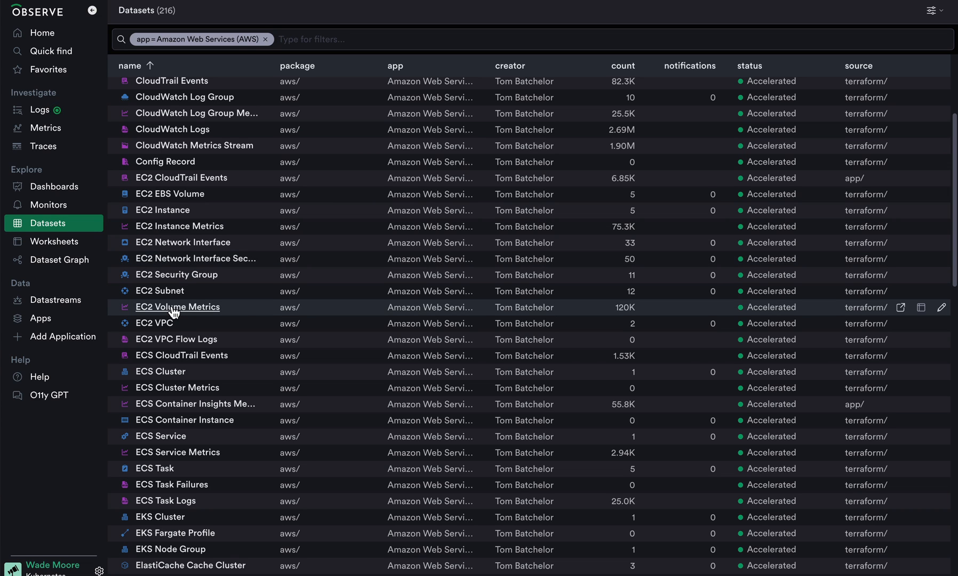
{"action": "left_click", "coordinate": [48, 205]}
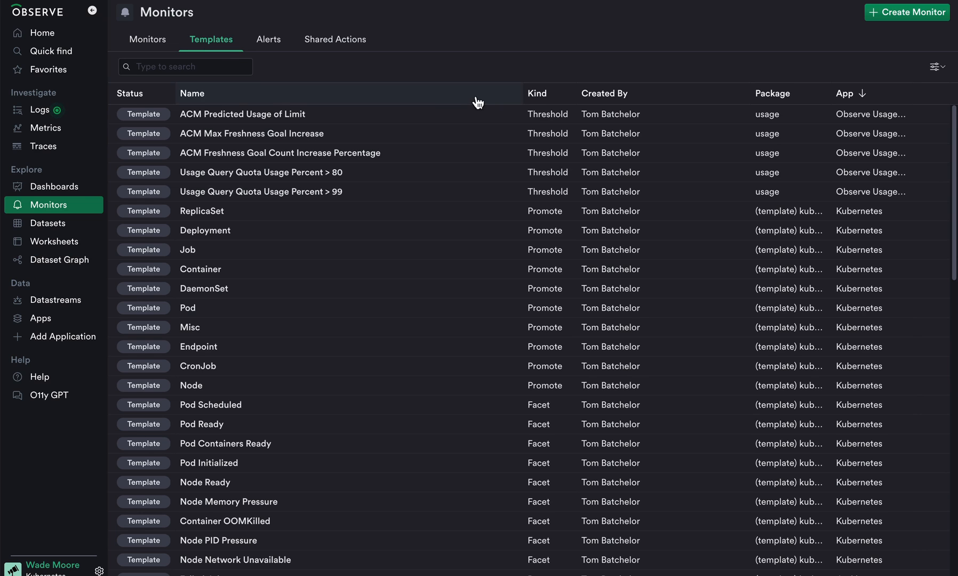
Sort the monitor templates by App so Amazon Web Services templates list first.
{"action": "left_click", "coordinate": [846, 94]}
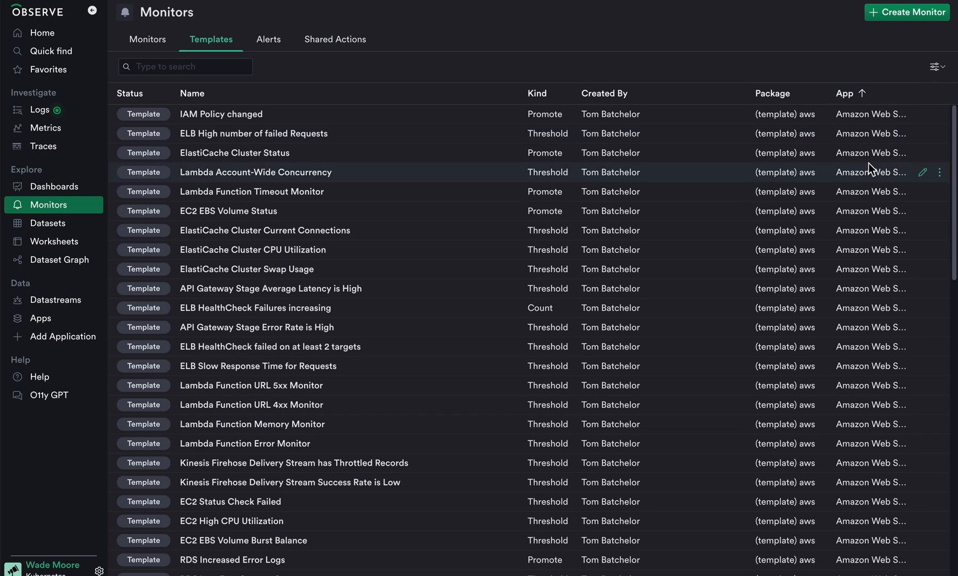
{"action": "mouse_move", "coordinate": [421, 203]}
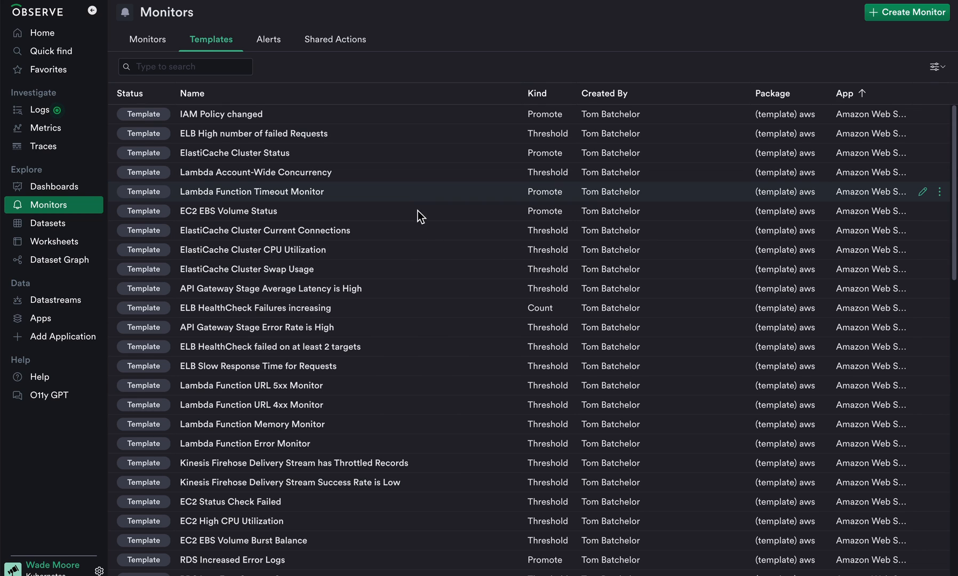
{"action": "mouse_move", "coordinate": [414, 335]}
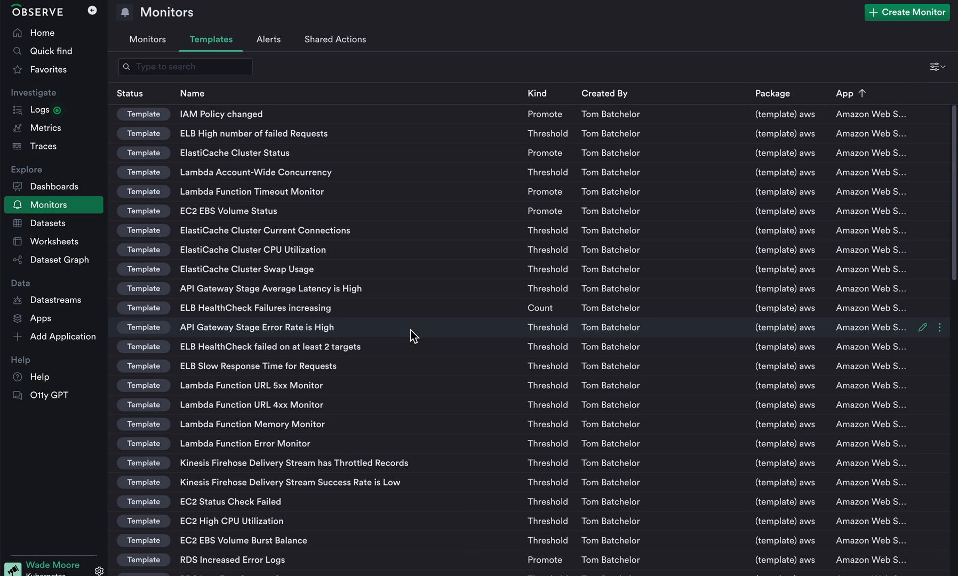
{"action": "mouse_move", "coordinate": [159, 190]}
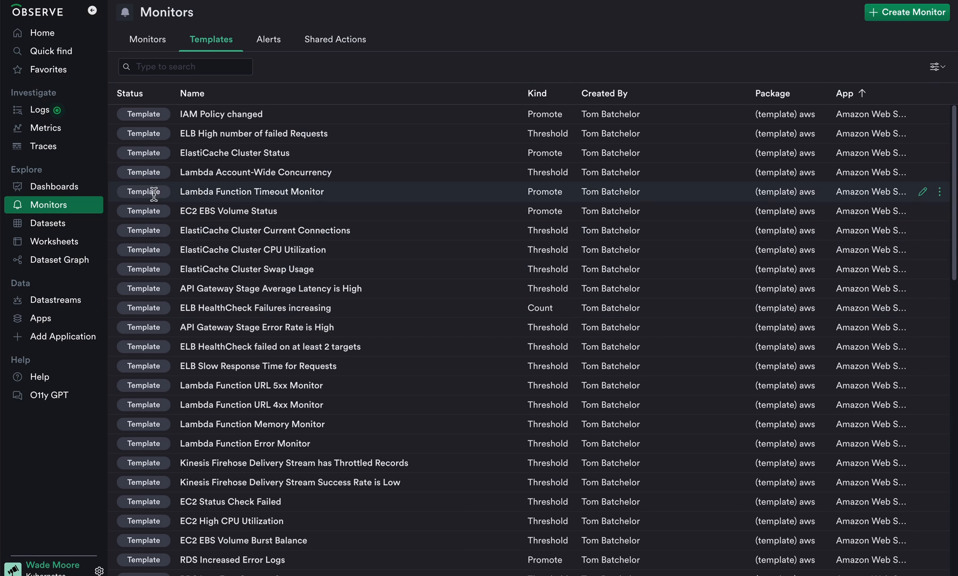
Show all 92 dashboards grouped by app, starting with Amazon Web Services.
{"action": "left_click", "coordinate": [55, 186]}
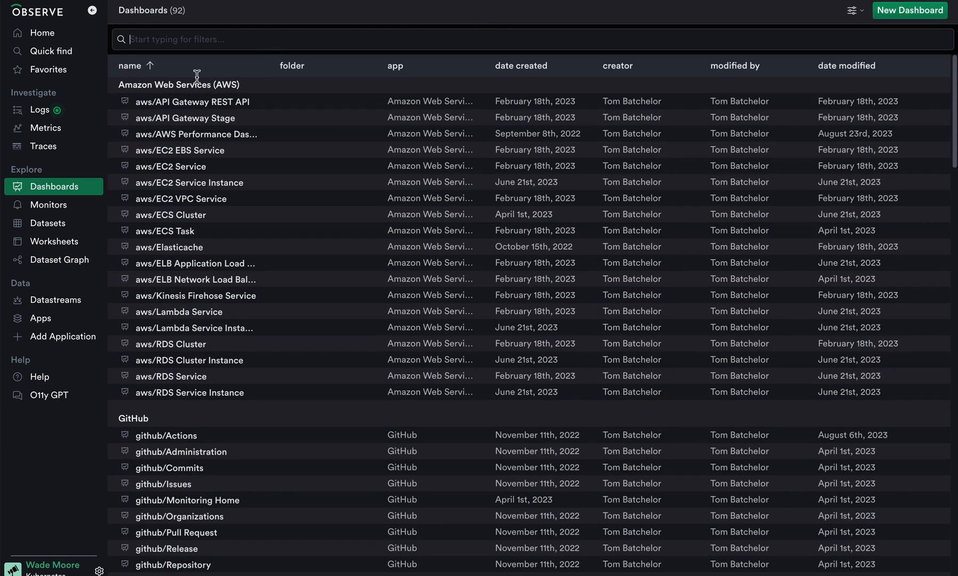
{"action": "mouse_move", "coordinate": [141, 85]}
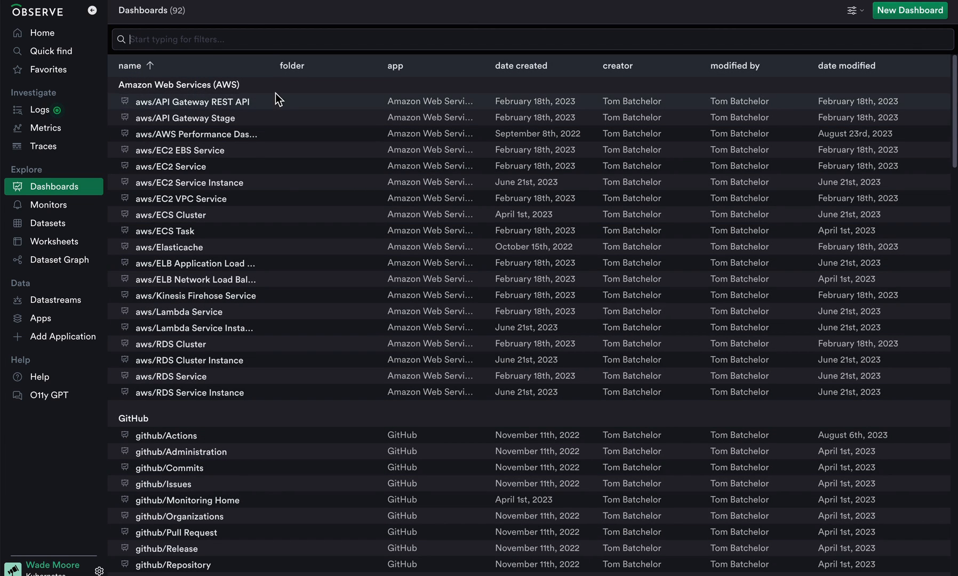
{"action": "mouse_move", "coordinate": [281, 232]}
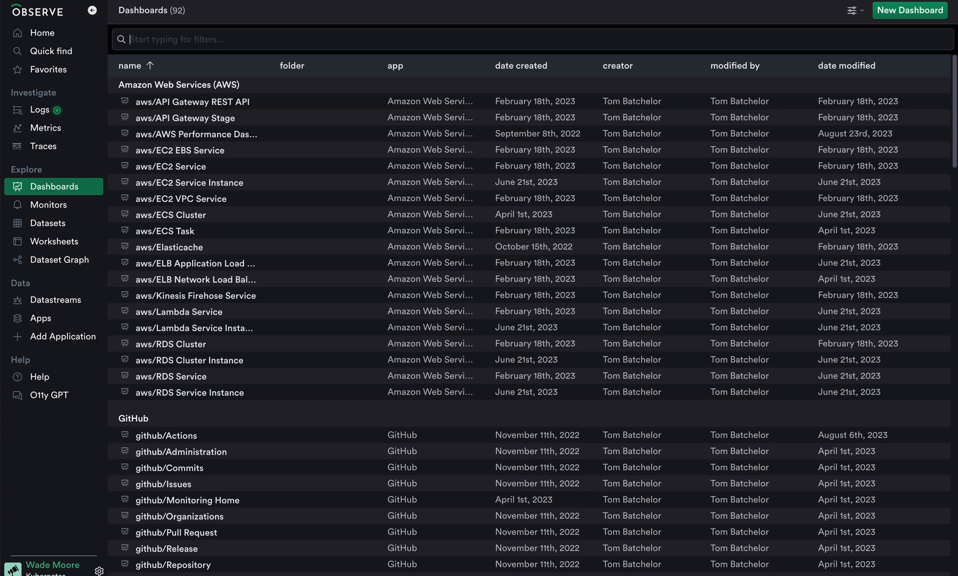
{"action": "mouse_move", "coordinate": [73, 176]}
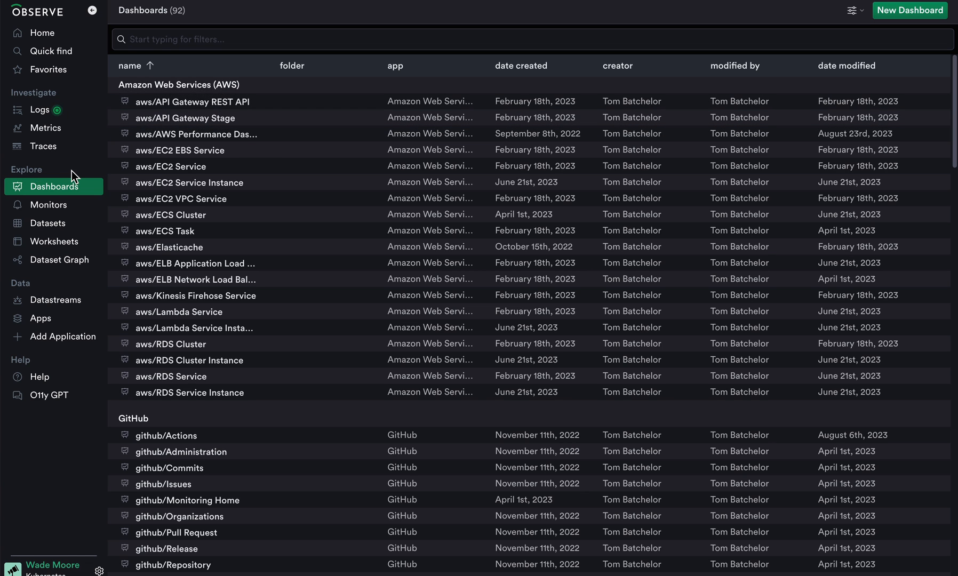
{"action": "mouse_move", "coordinate": [64, 116]}
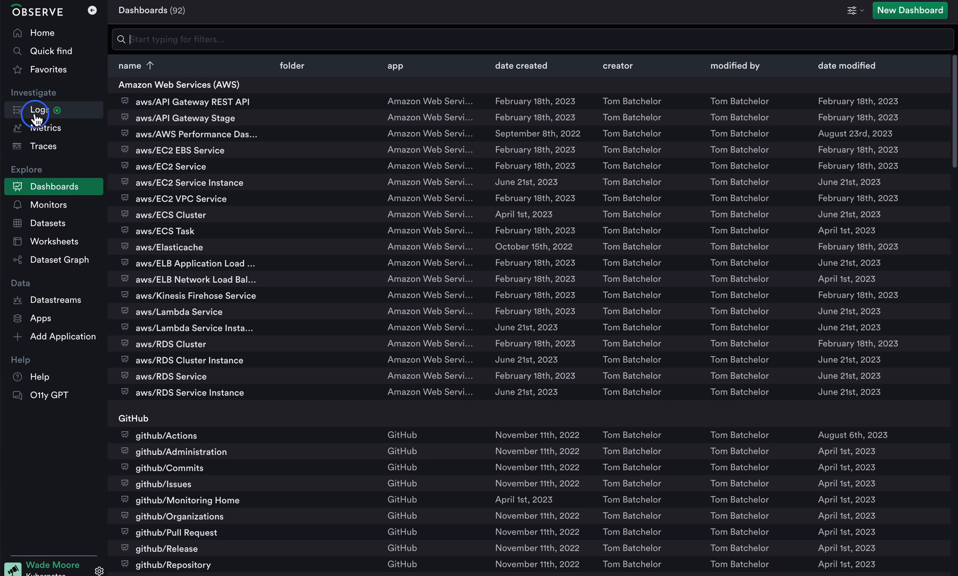
View App Logs in the log explorer with the filterable field list shown.
{"action": "left_click", "coordinate": [40, 109]}
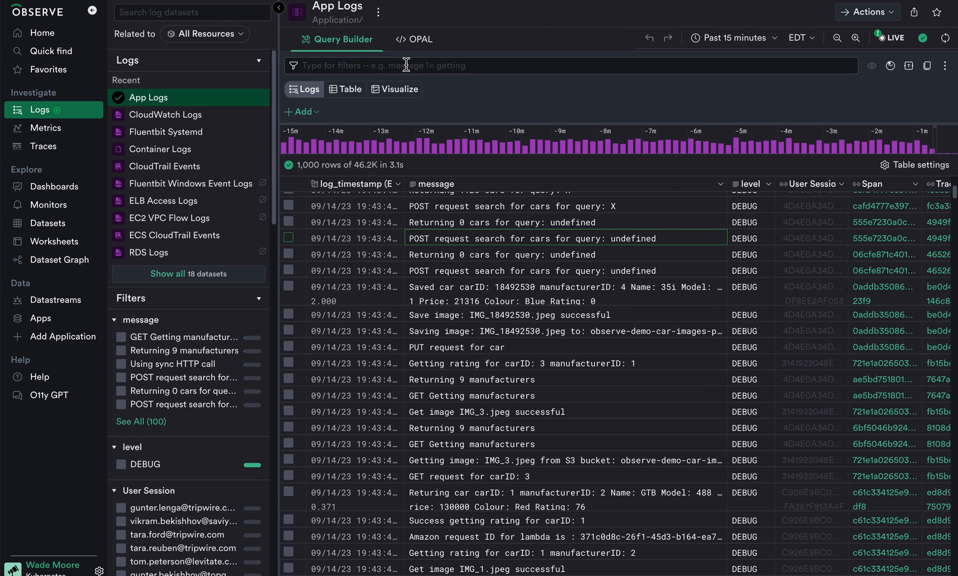
{"action": "left_click", "coordinate": [549, 65]}
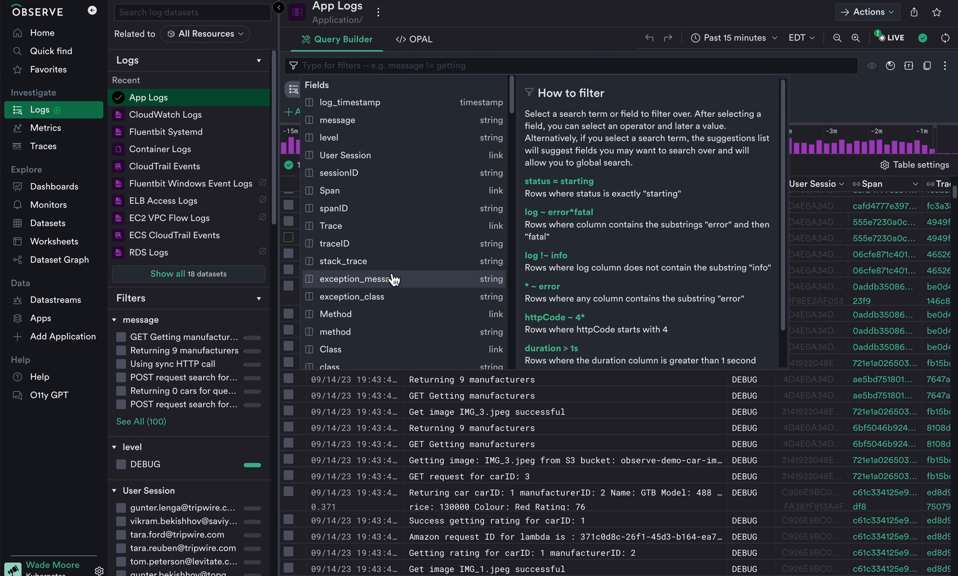
{"action": "mouse_move", "coordinate": [390, 204]}
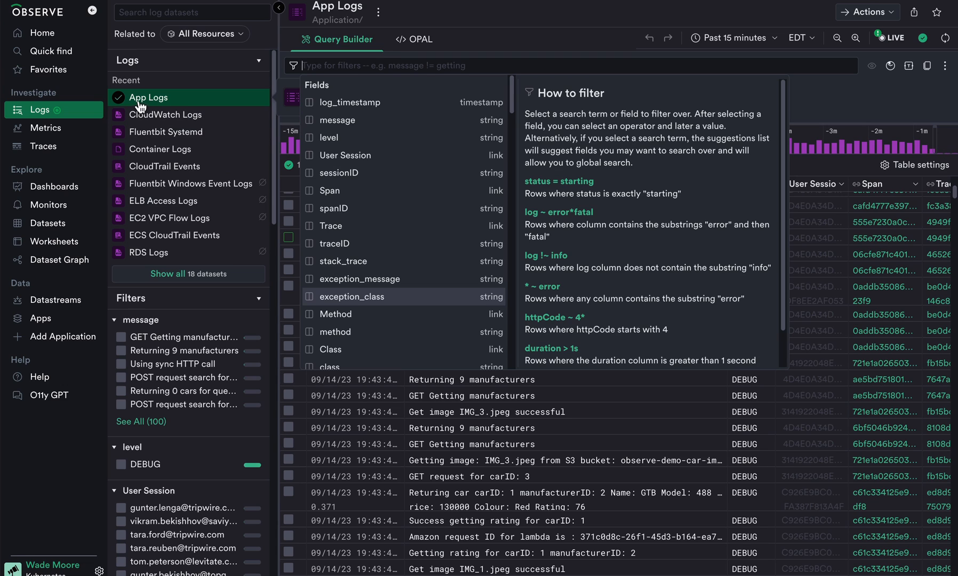
{"action": "mouse_move", "coordinate": [166, 115]}
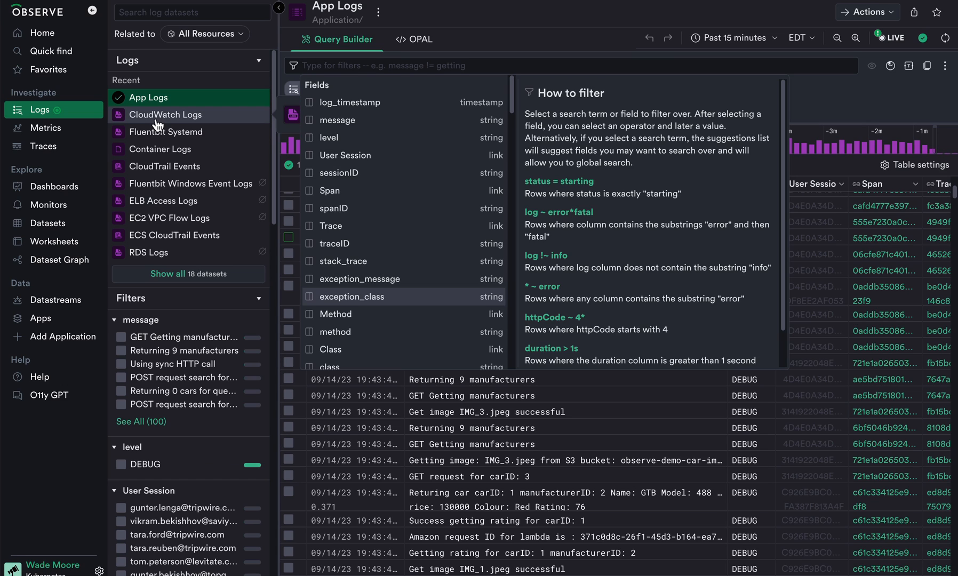
Switch to CloudWatch Logs and visualize event counts as a 15-minute time series.
{"action": "left_click", "coordinate": [166, 115]}
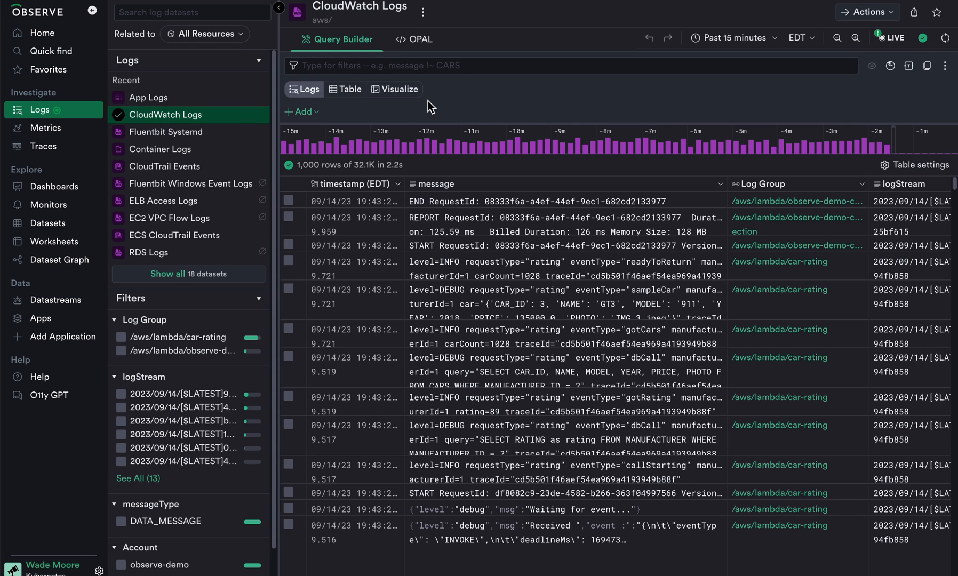
{"action": "left_click", "coordinate": [395, 90]}
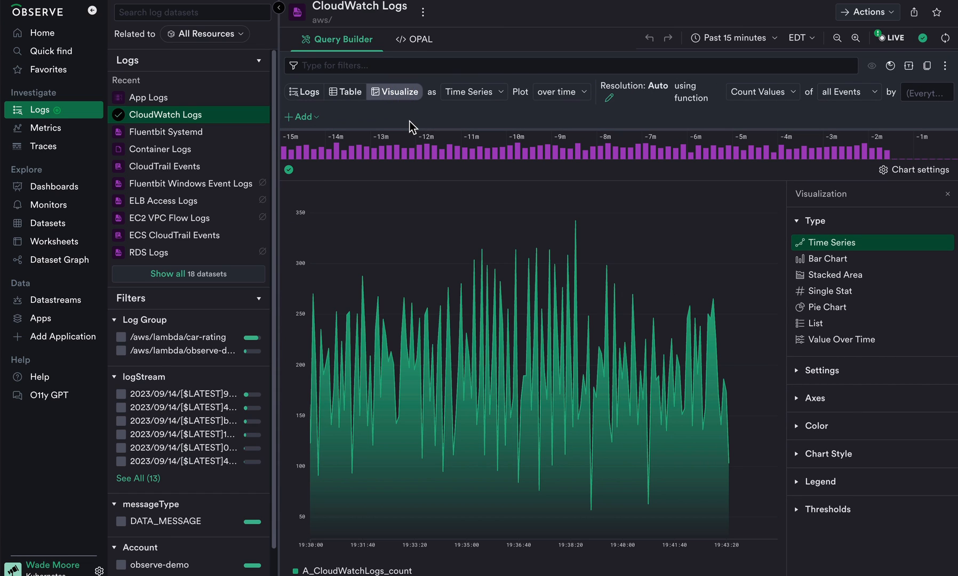
{"action": "mouse_move", "coordinate": [294, 220]}
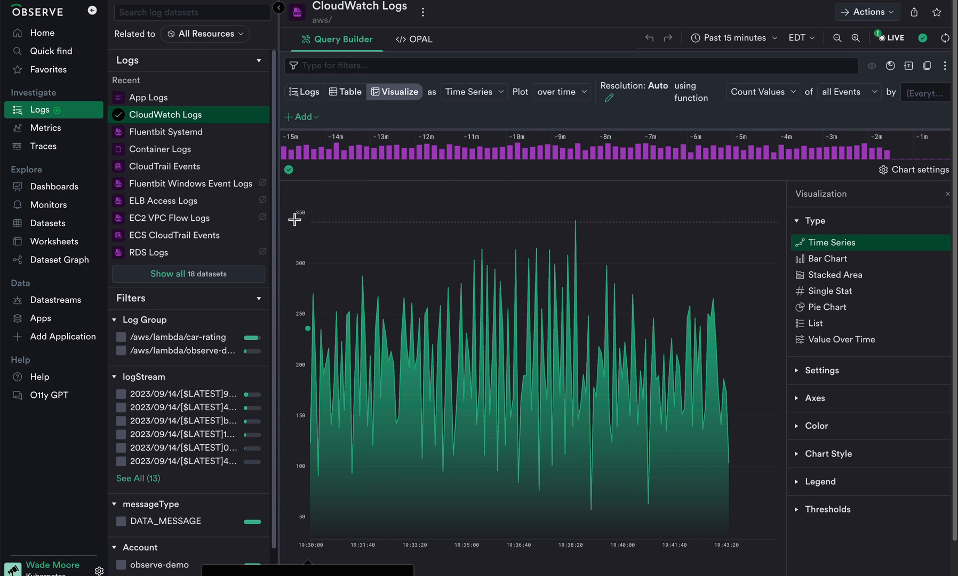
In Metric Explorer, search metrics for 'cpu' related to EC2 Instance.
{"action": "left_click", "coordinate": [44, 128]}
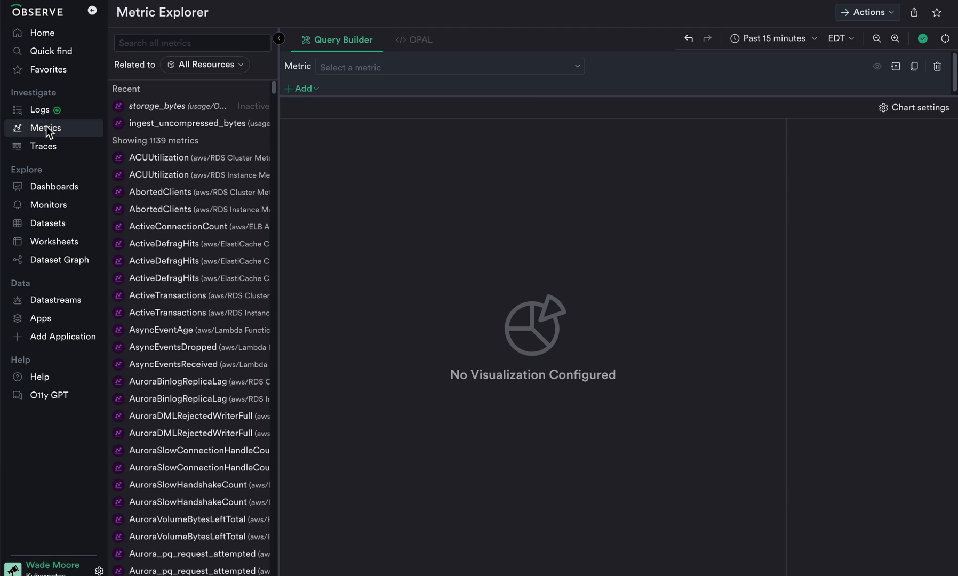
{"action": "mouse_move", "coordinate": [172, 105]}
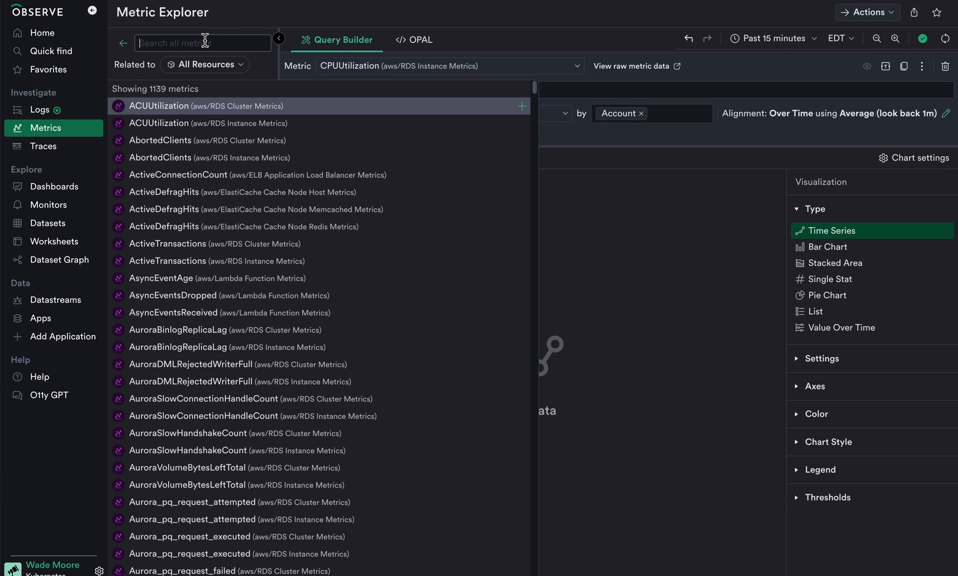
{"action": "type", "text": "cpu"}
{"action": "type", "text": "ec2"}
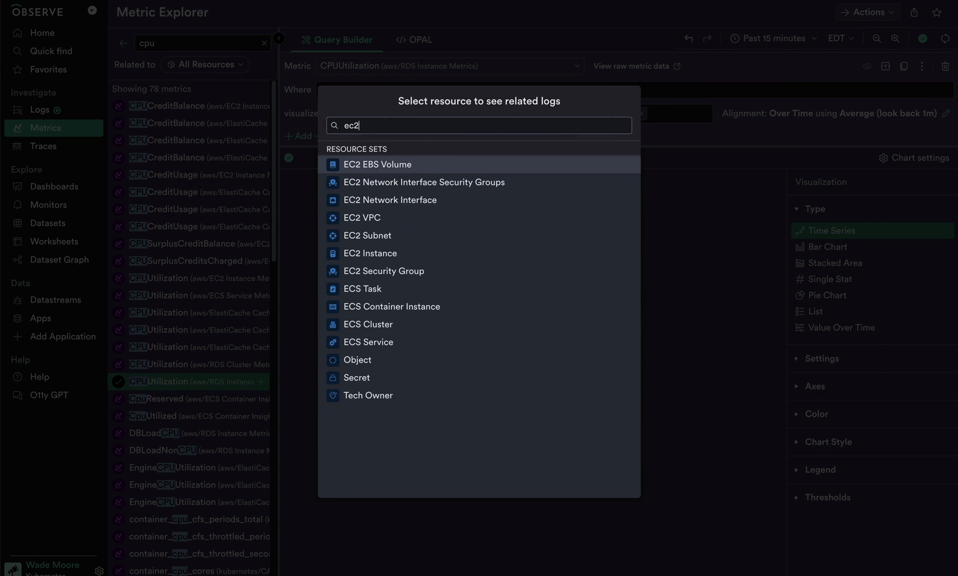
{"action": "left_click", "coordinate": [369, 253]}
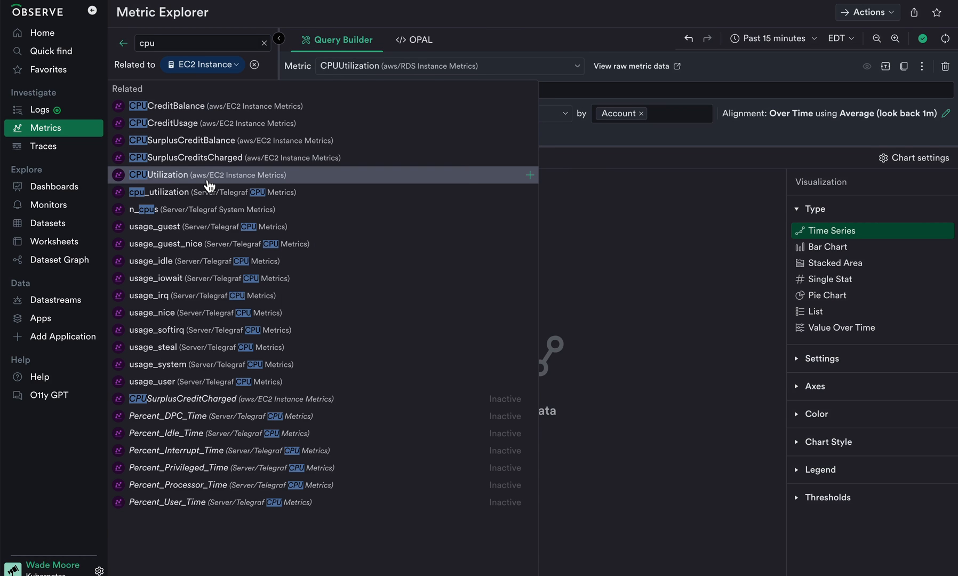
Plot CPUUtilization (aws/EC2 Instance Metrics) as a time series averaged per Instance.
{"action": "left_click", "coordinate": [208, 175]}
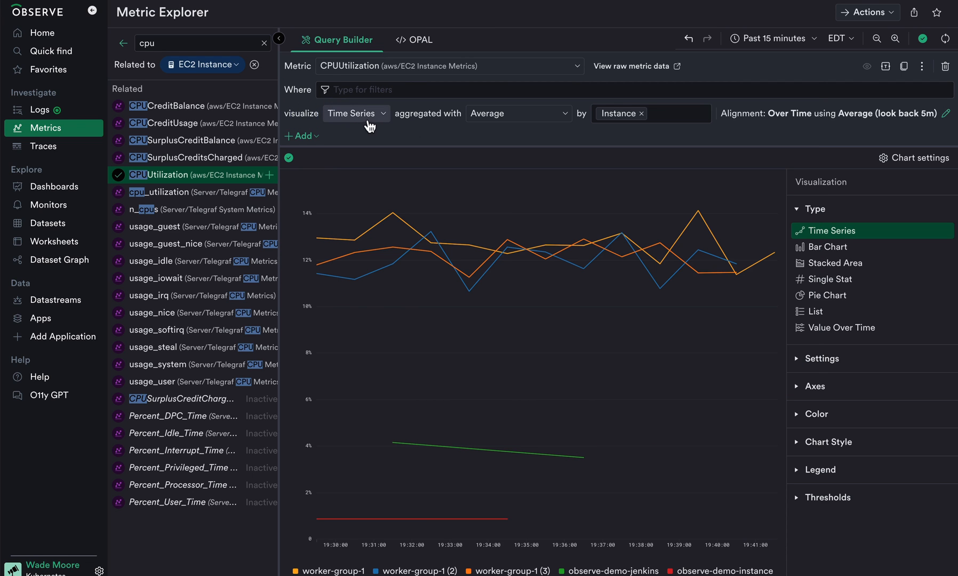
{"action": "mouse_move", "coordinate": [551, 125]}
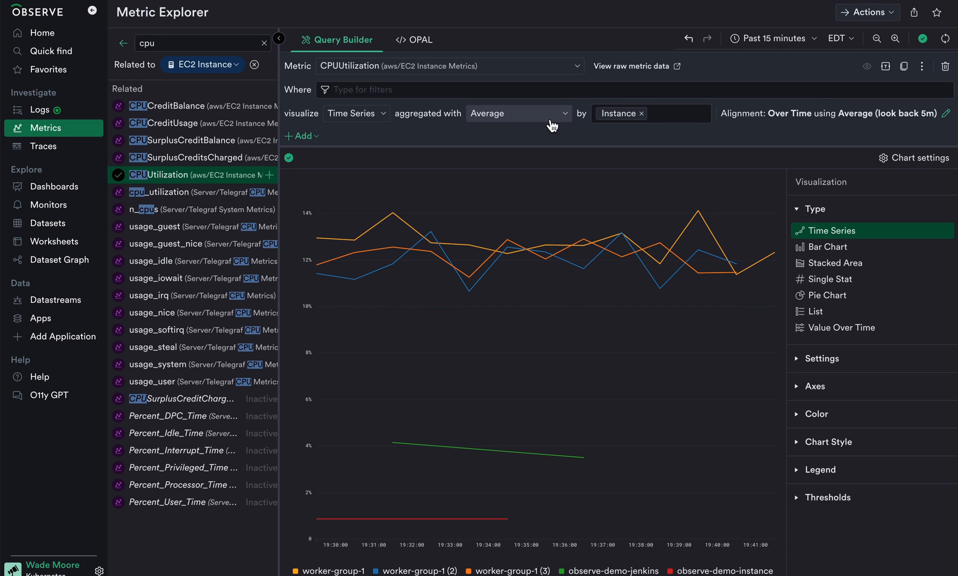
{"action": "left_click", "coordinate": [672, 114]}
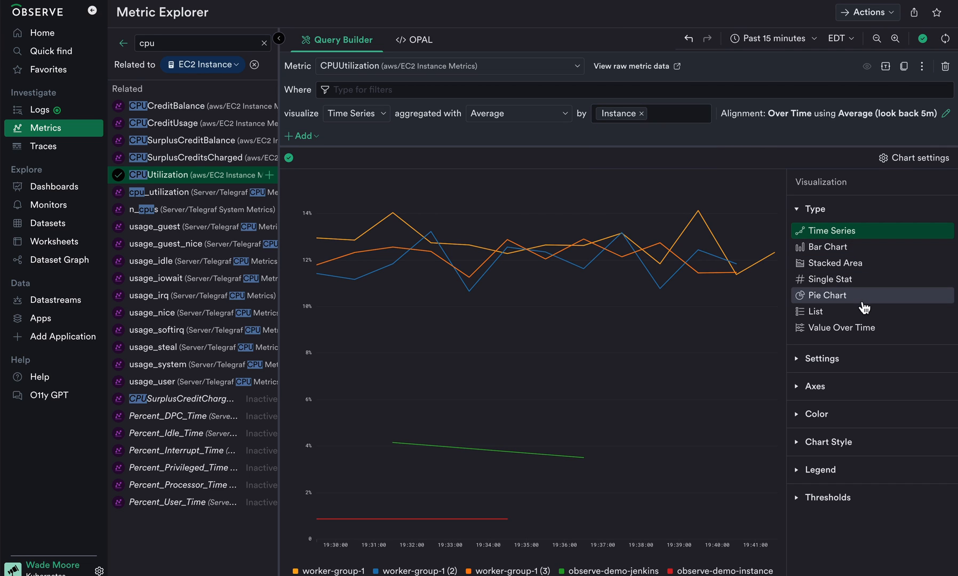
{"action": "mouse_move", "coordinate": [842, 382]}
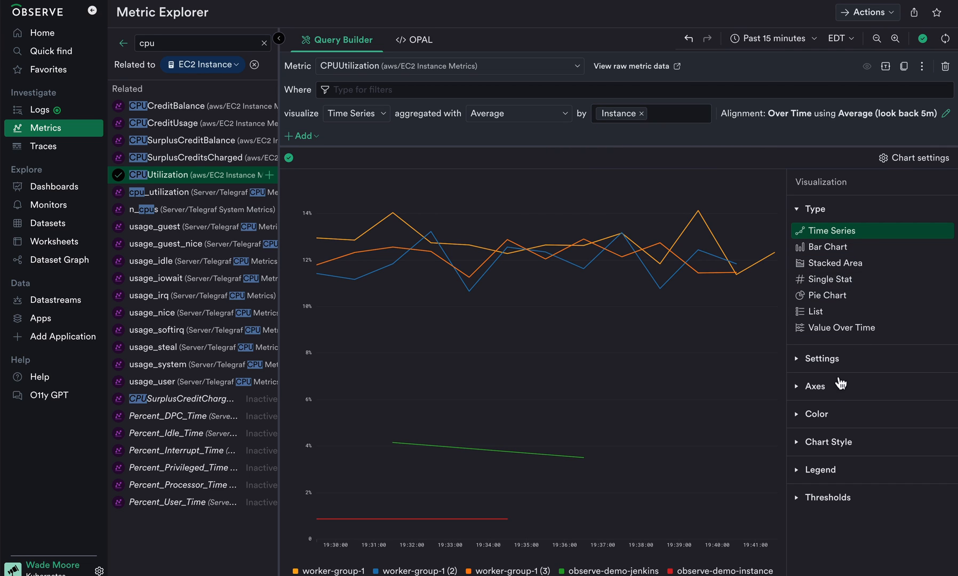